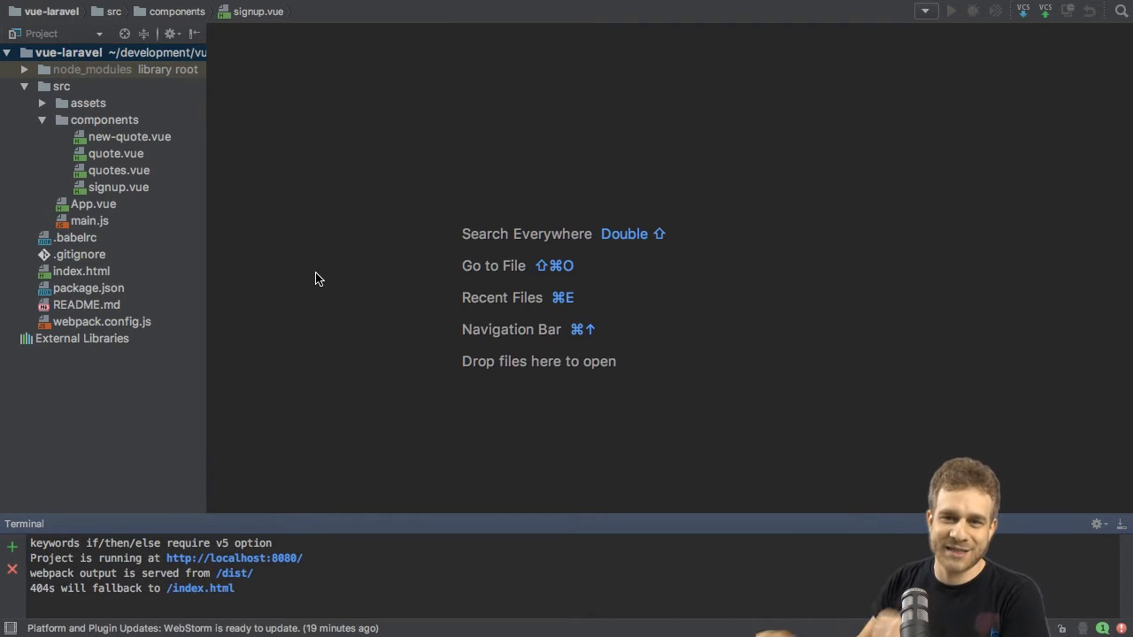
{"action": "mouse_move", "coordinate": [251, 198]}
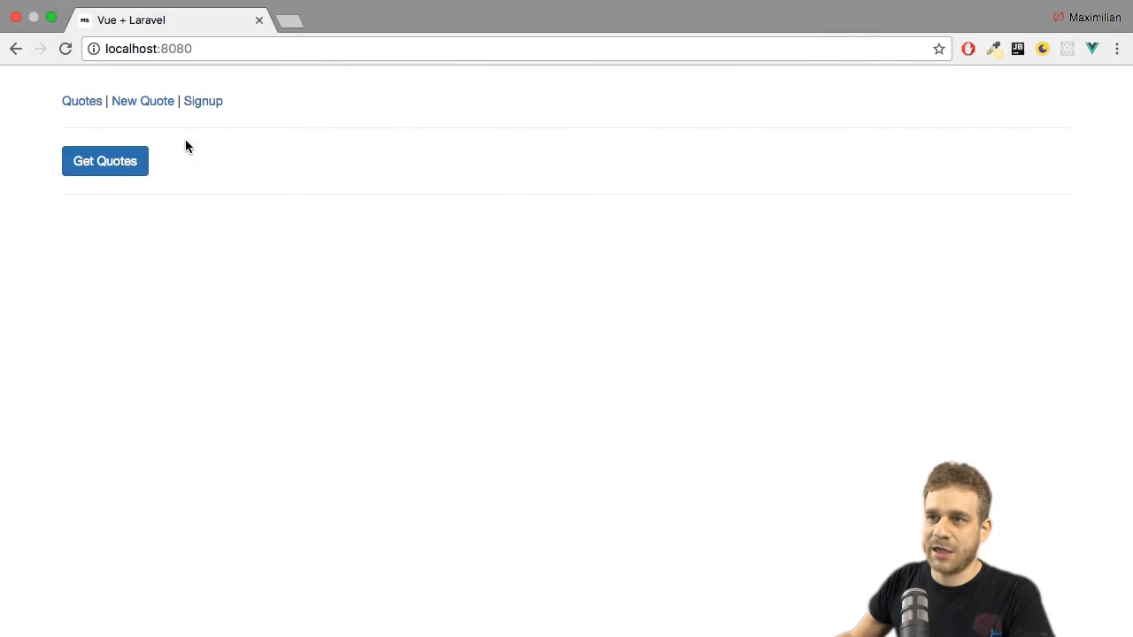
{"action": "mouse_move", "coordinate": [214, 140]}
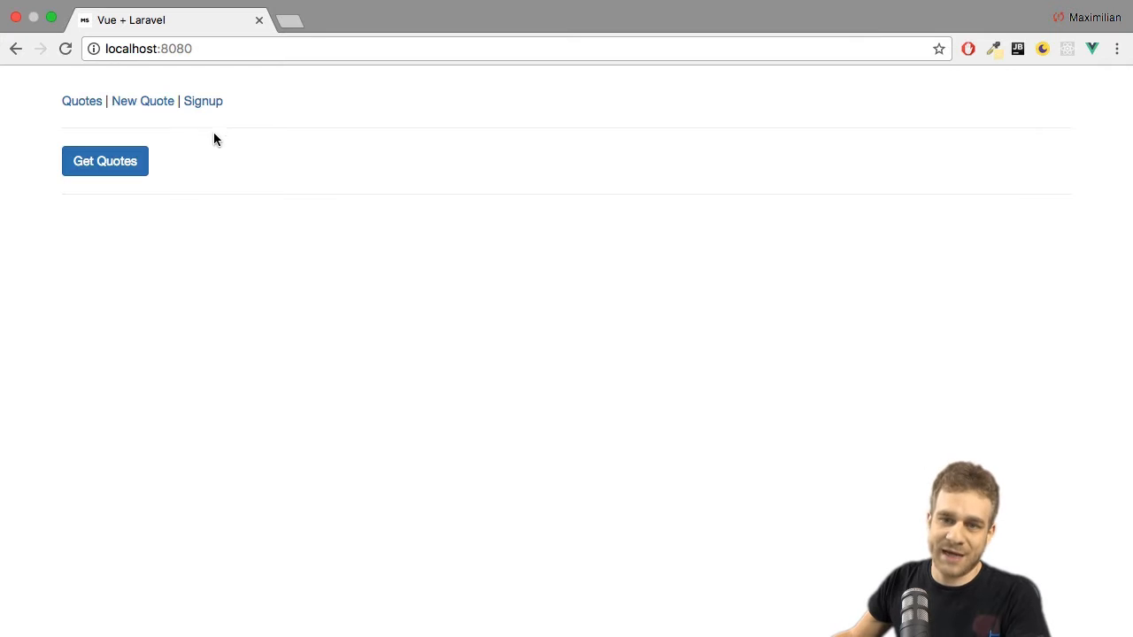
Step: Create a new signin.vue file in the components folder and focus it for editing
{"action": "left_click", "coordinate": [202, 99]}
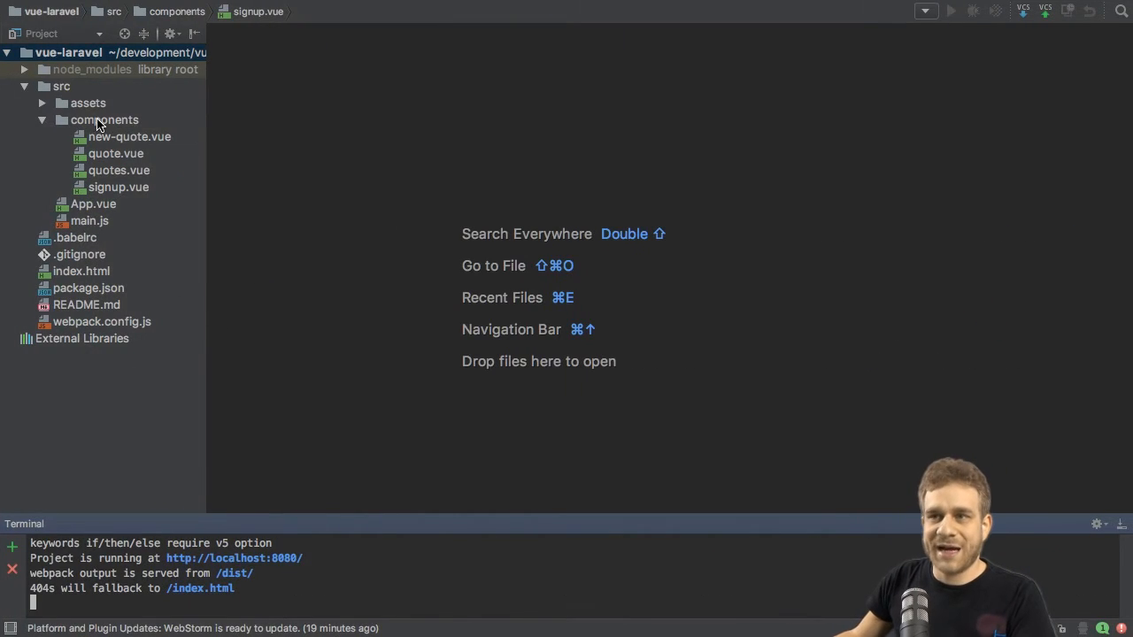
{"action": "right_click", "coordinate": [102, 120]}
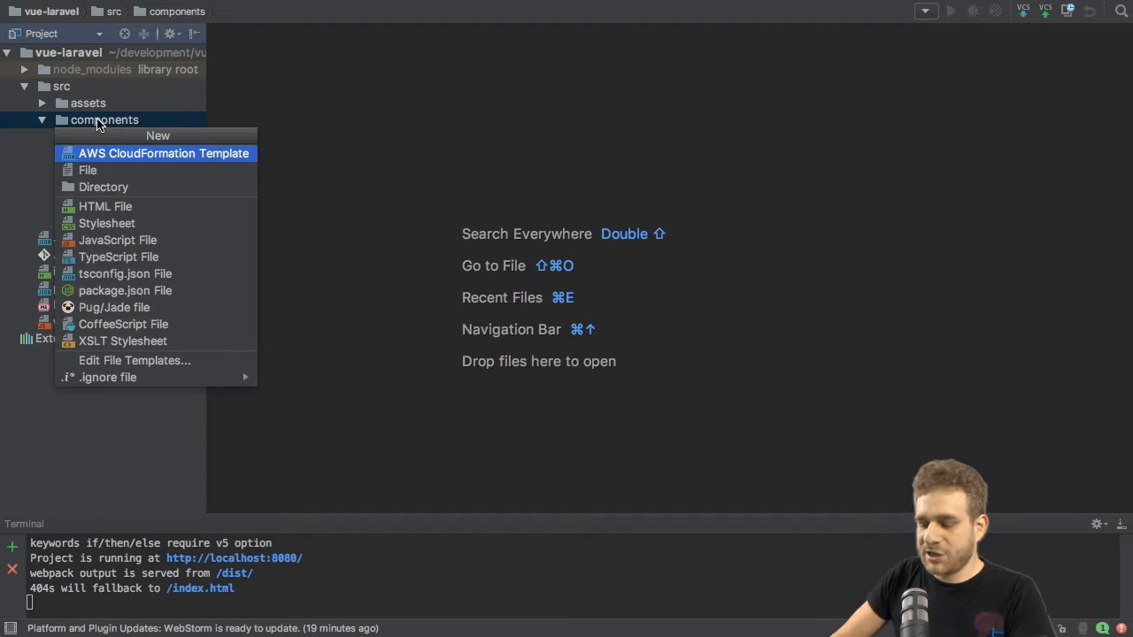
{"action": "left_click", "coordinate": [89, 170]}
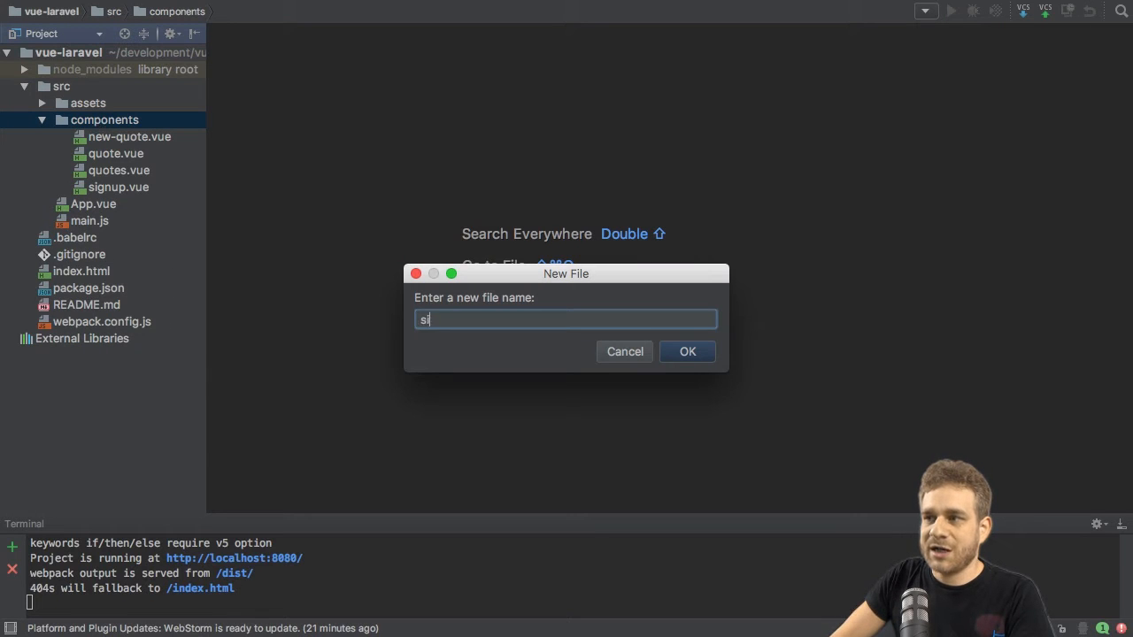
{"action": "type", "text": "gnin."}
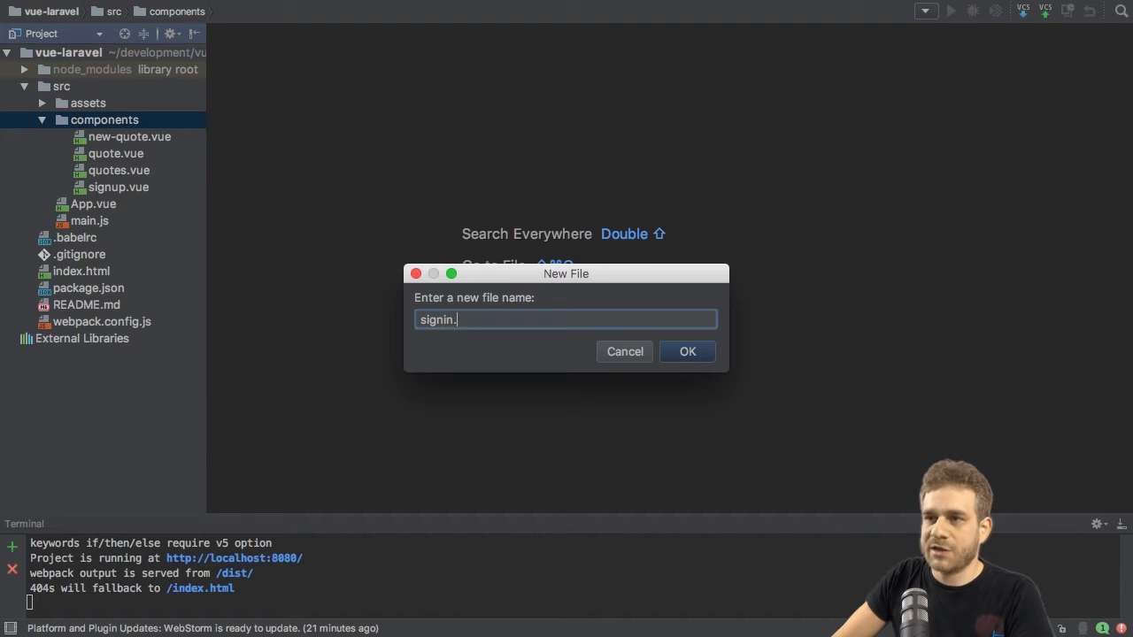
{"action": "left_click", "coordinate": [687, 351]}
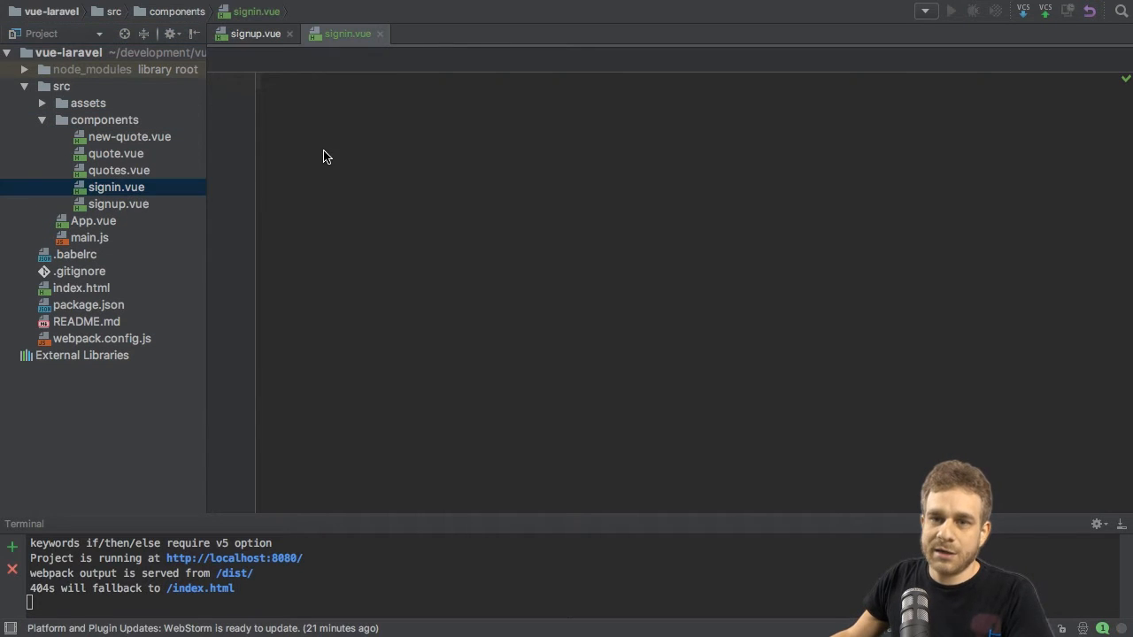
{"action": "left_click", "coordinate": [118, 204]}
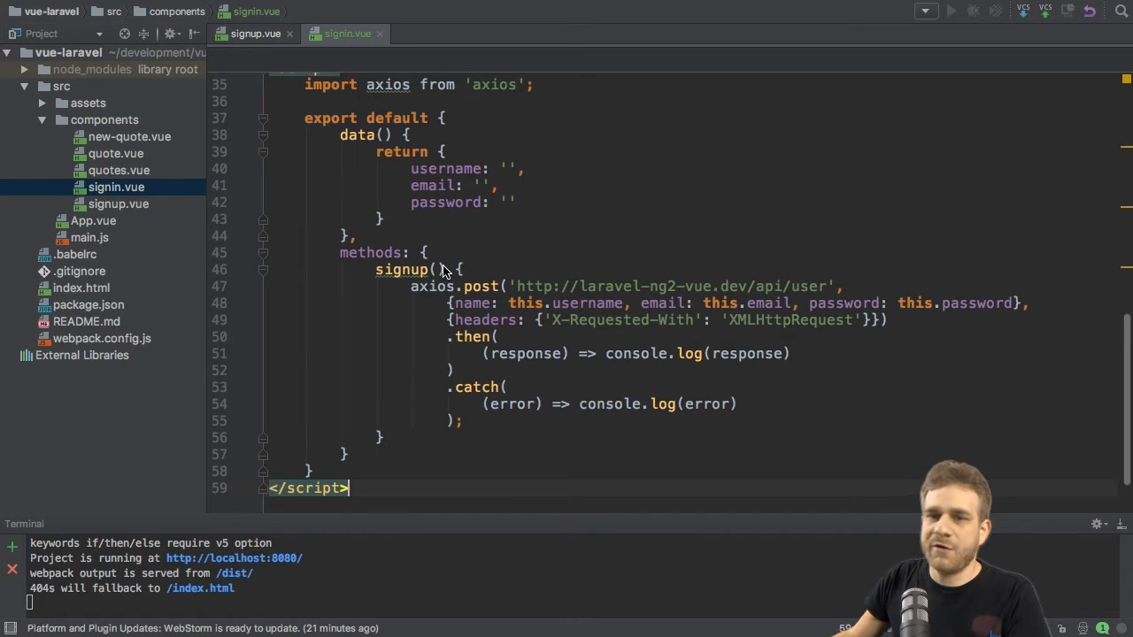
Step: Rename the copied signup method, button handler and label to signin in signin.vue
{"action": "scroll", "scroll_direction": "up", "scroll_amount": 3}
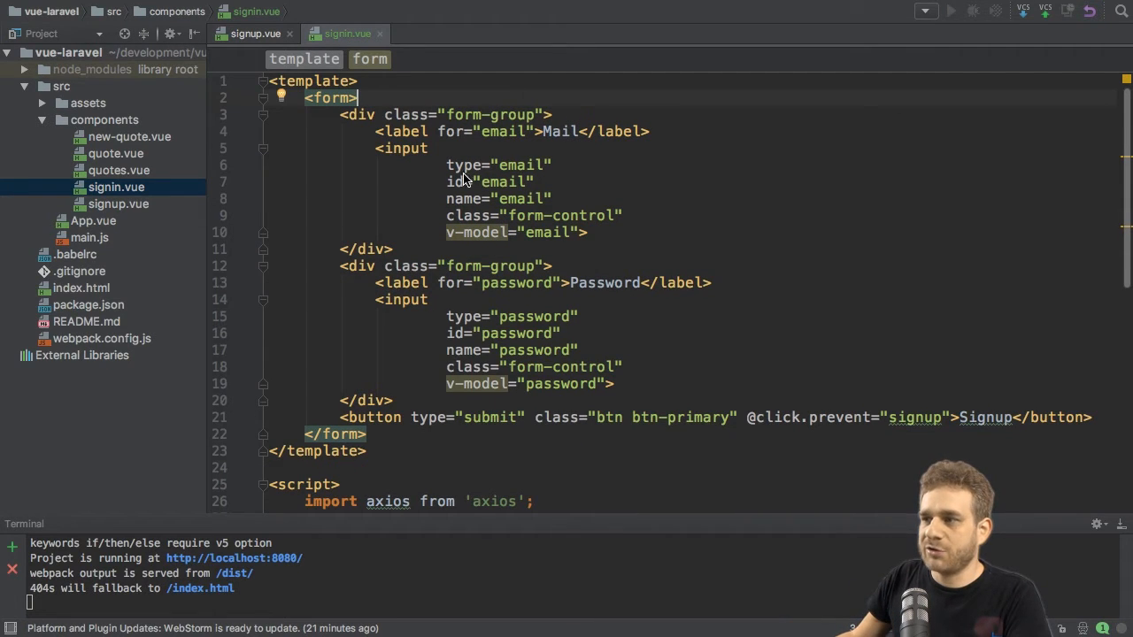
{"action": "mouse_move", "coordinate": [442, 299]}
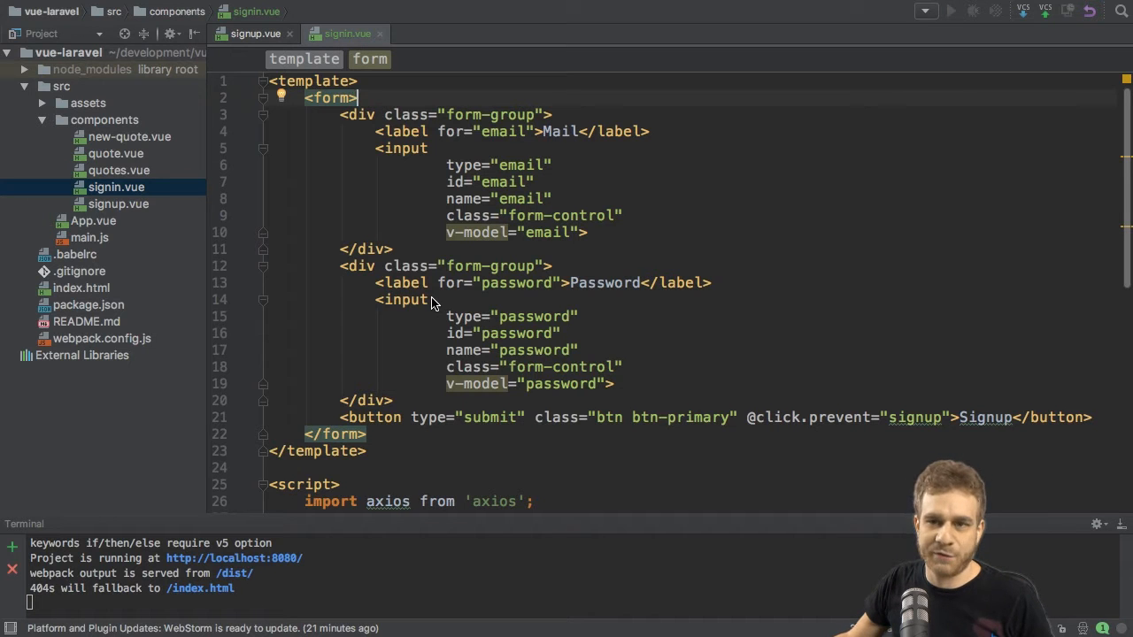
{"action": "scroll", "scroll_direction": "down", "scroll_amount": 3}
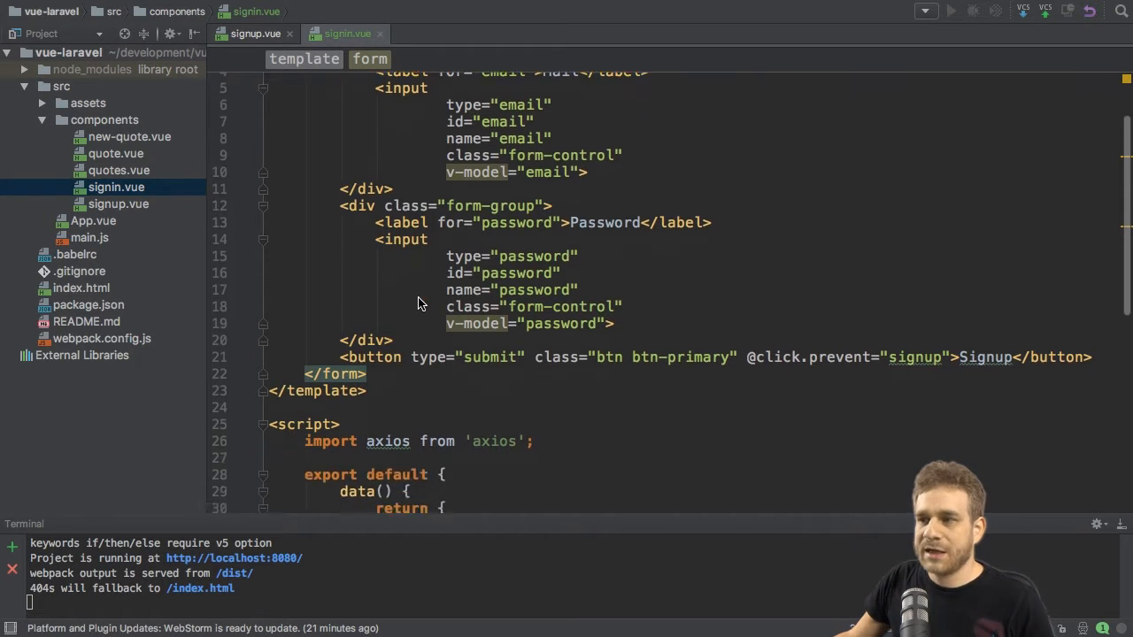
{"action": "scroll", "scroll_direction": "down", "scroll_amount": 3}
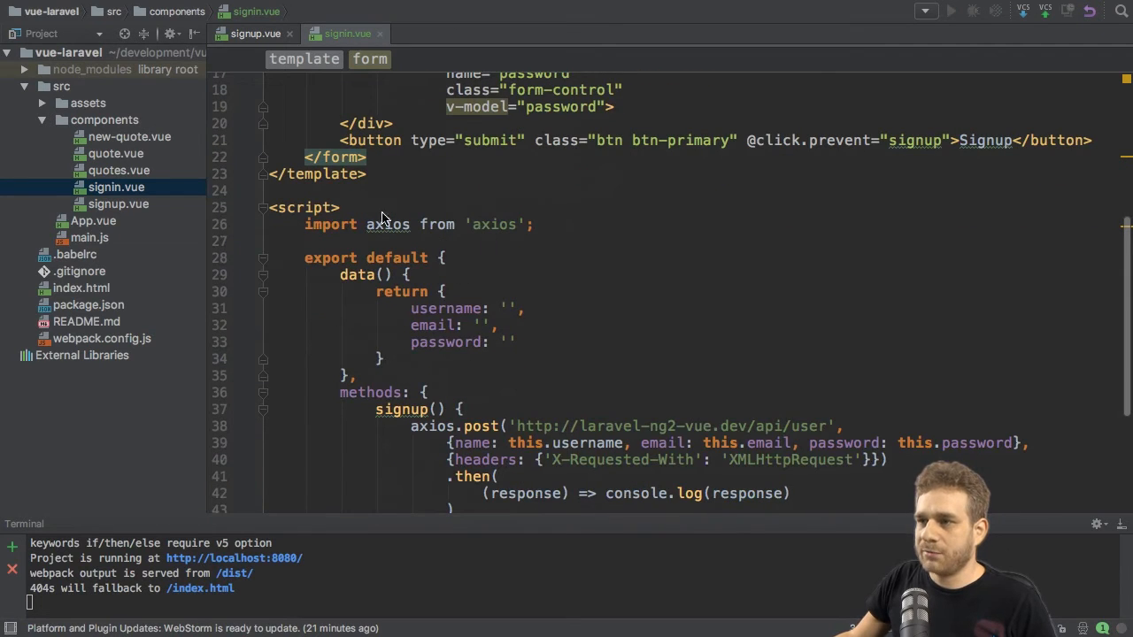
{"action": "scroll", "scroll_direction": "down", "scroll_amount": 3}
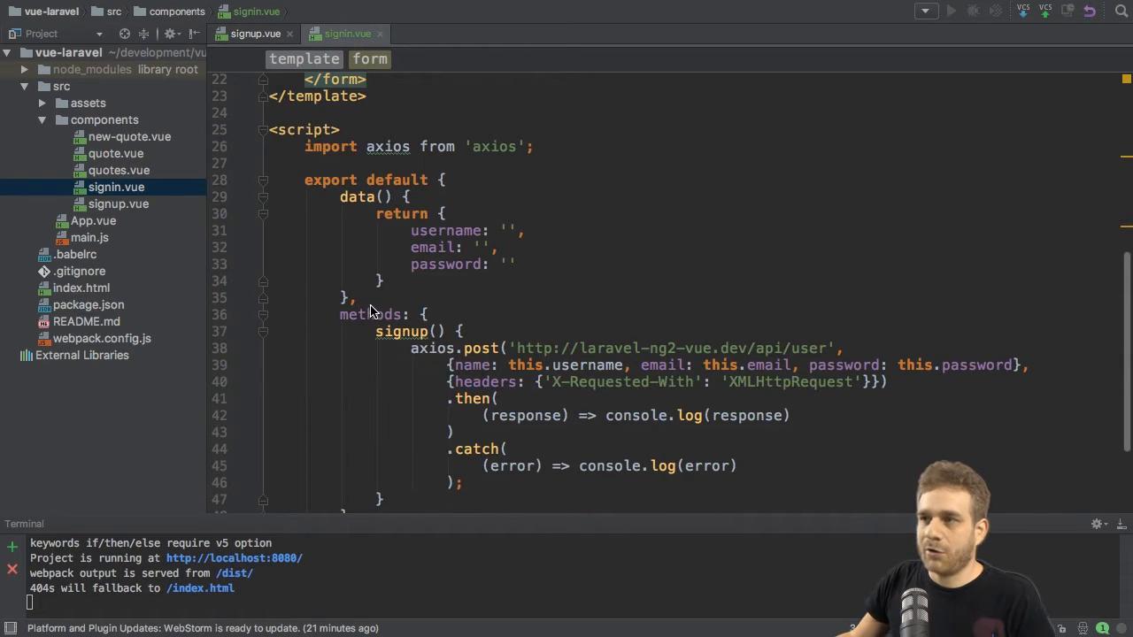
{"action": "mouse_move", "coordinate": [339, 310]}
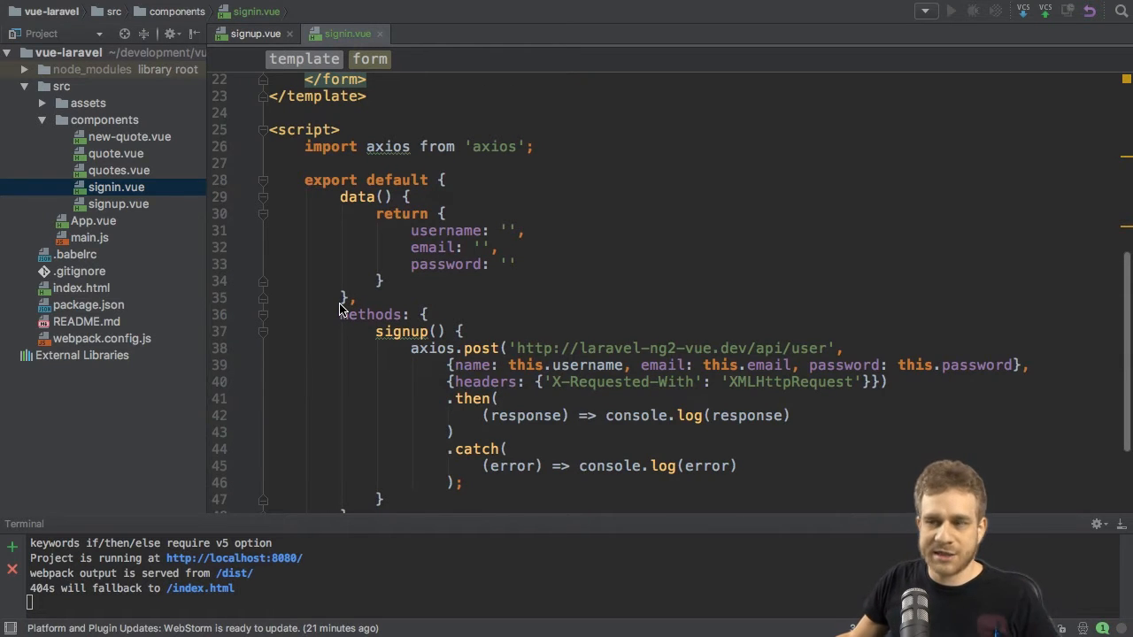
{"action": "scroll", "scroll_direction": "down", "scroll_amount": 3}
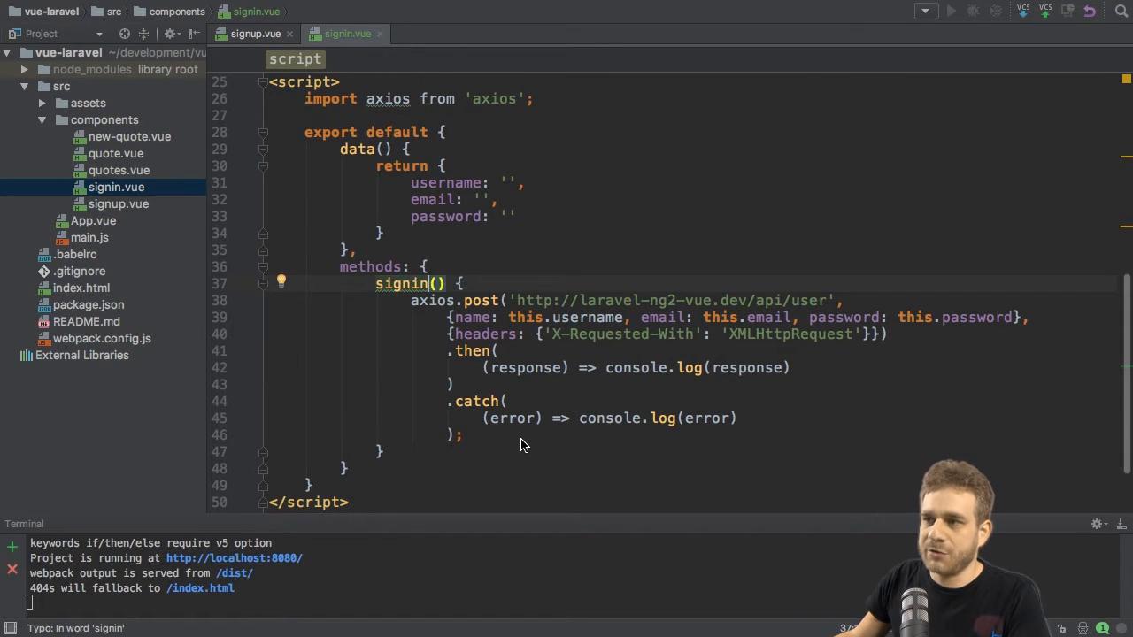
{"action": "scroll", "scroll_direction": "up", "scroll_amount": 3}
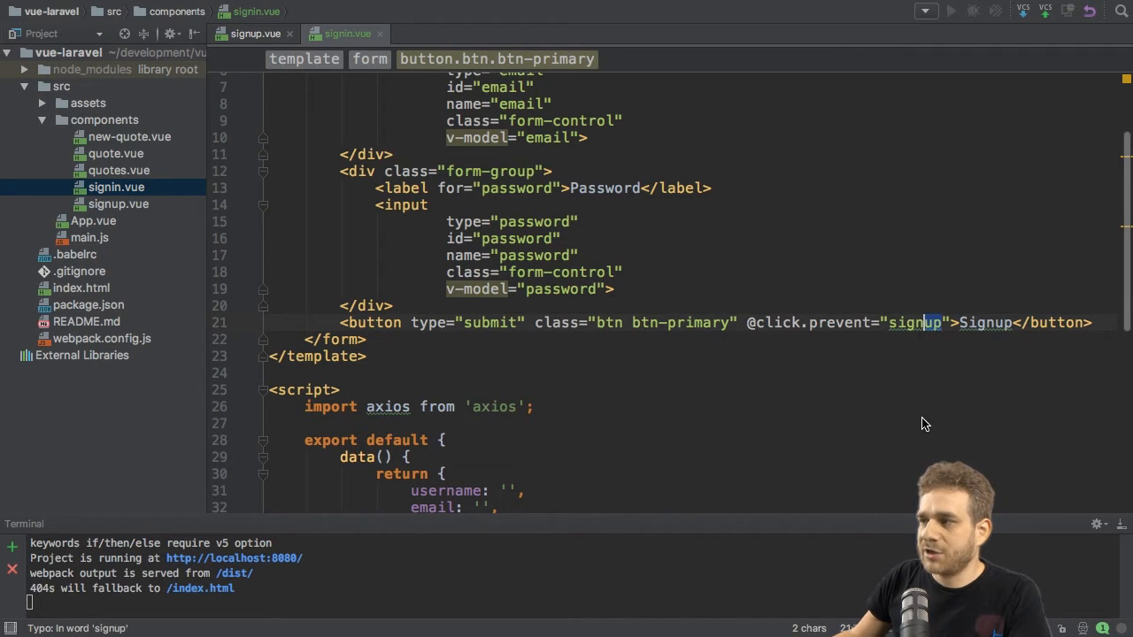
{"action": "type", "text": "signin"}
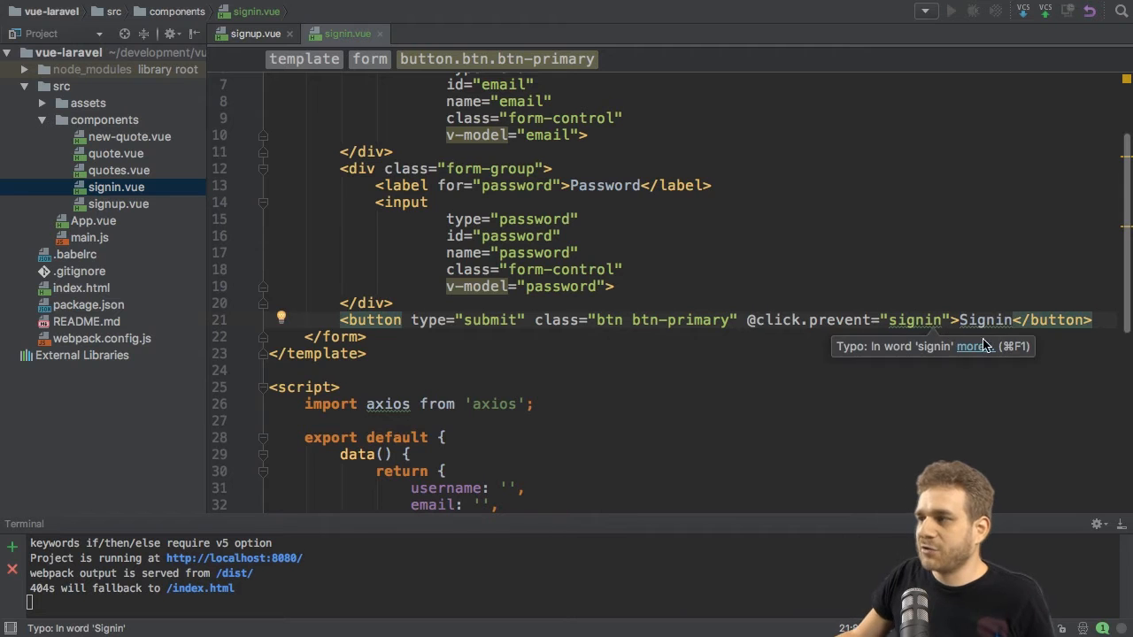
{"action": "scroll", "scroll_direction": "down", "scroll_amount": 3}
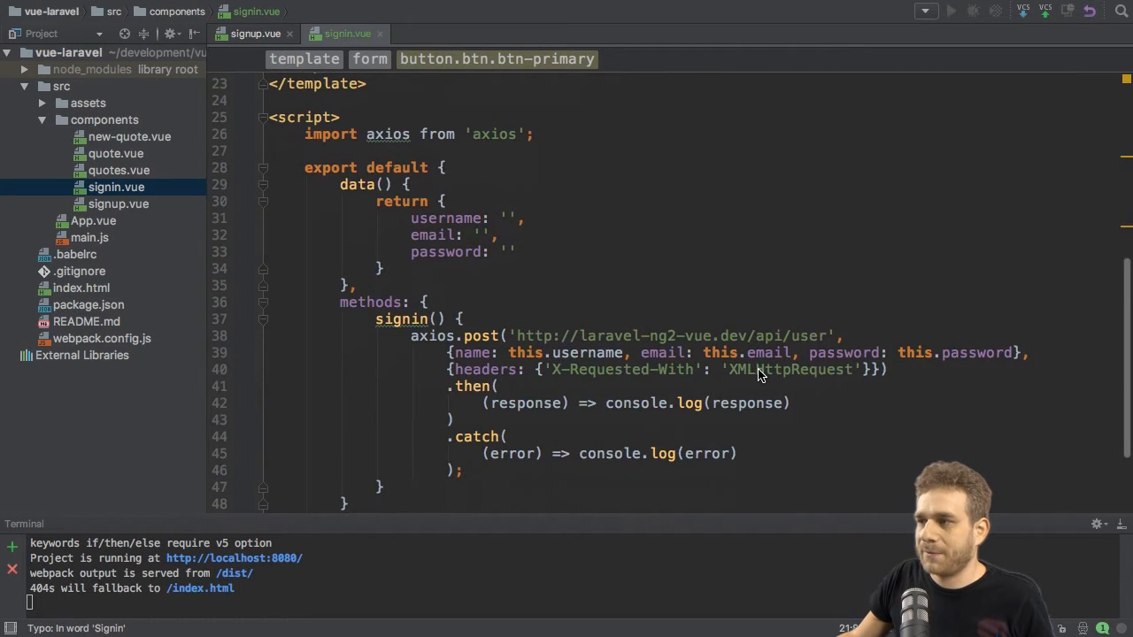
{"action": "mouse_move", "coordinate": [432, 297]}
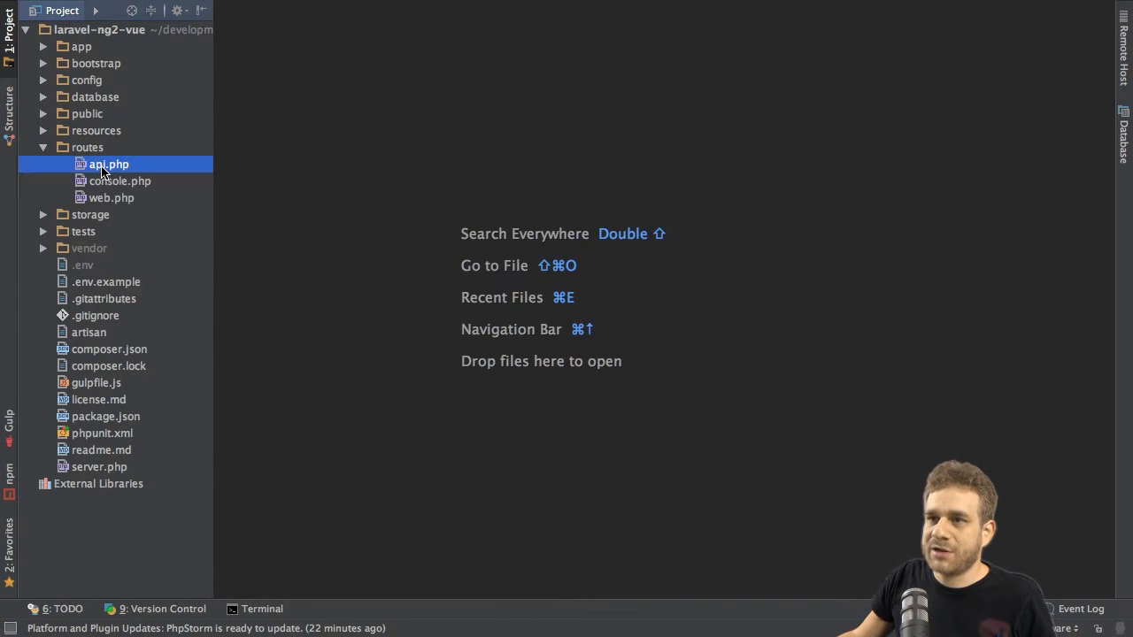
Step: View the POST user/signin route in Laravel's routes/api.php
{"action": "double_click", "coordinate": [110, 163]}
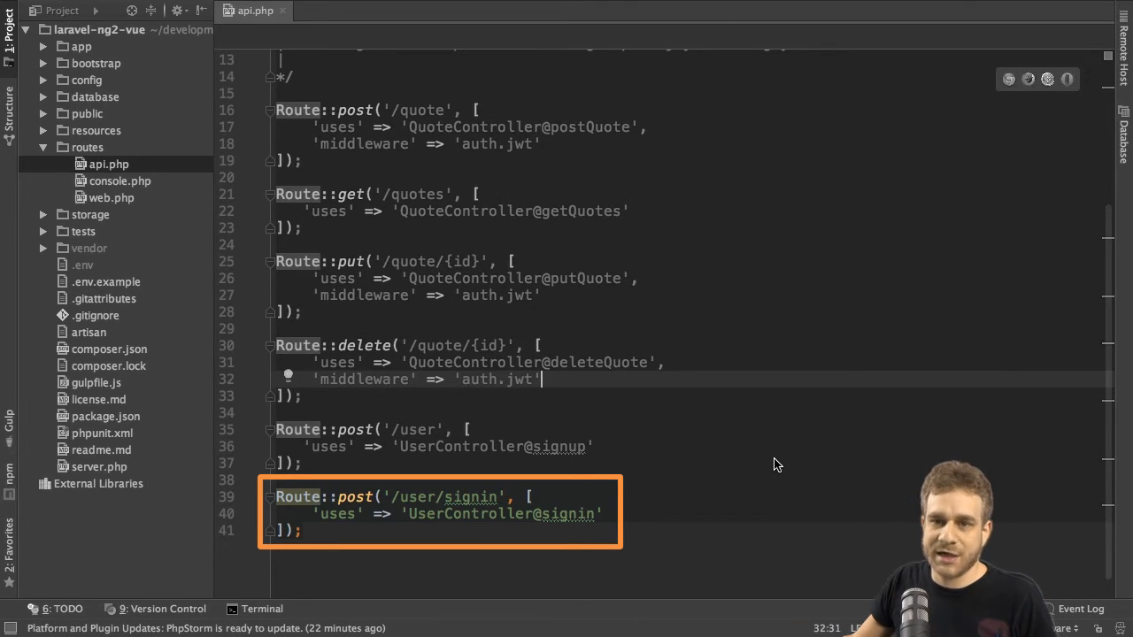
{"action": "mouse_move", "coordinate": [740, 467]}
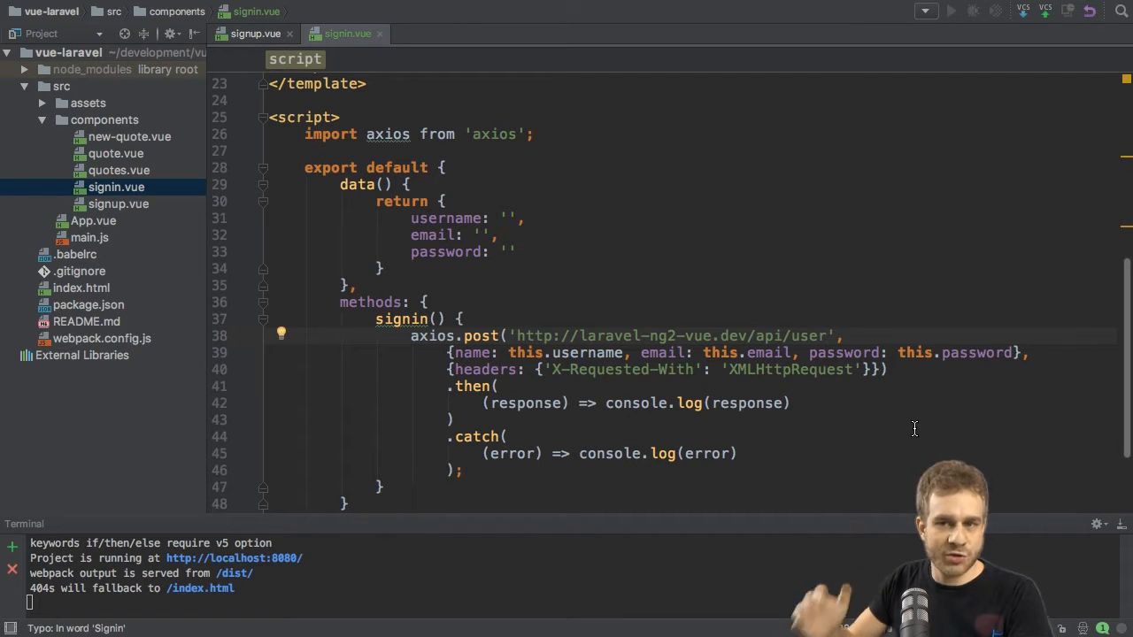
{"action": "type", "text": "/signin', ["}
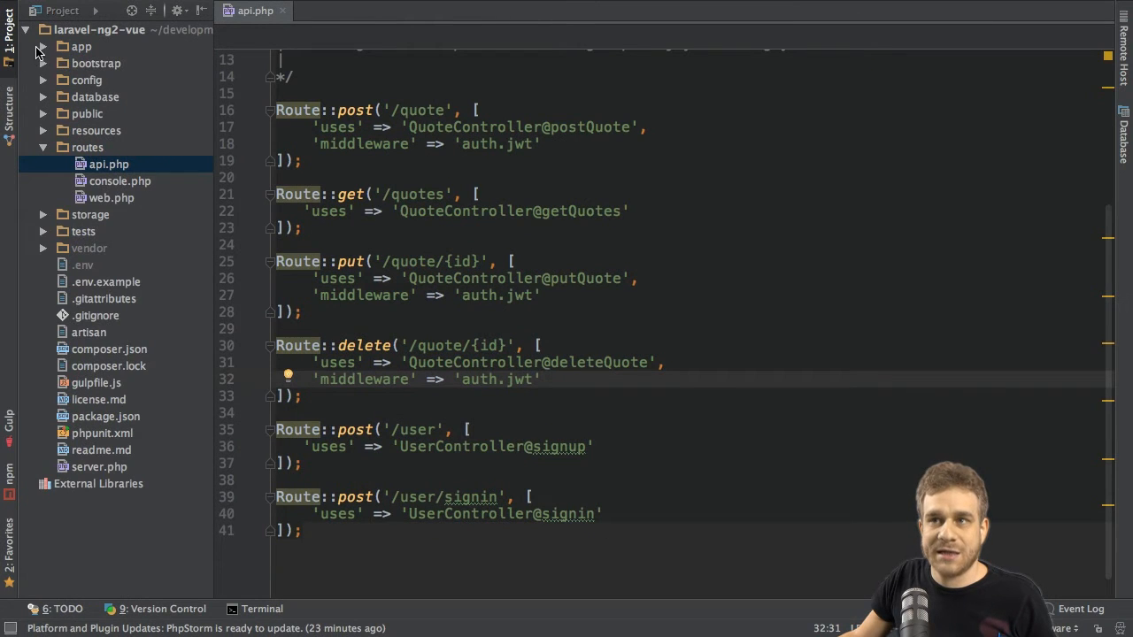
Step: Expand the app folder to reach UserController.php and its signin() method
{"action": "left_click", "coordinate": [42, 46]}
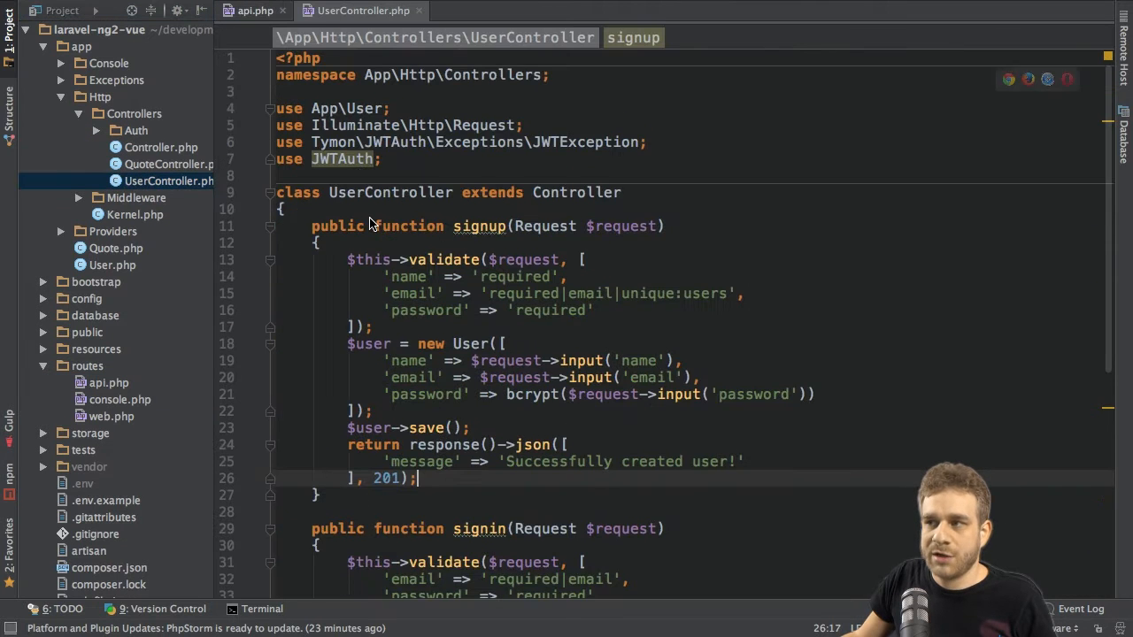
{"action": "scroll", "scroll_direction": "down", "scroll_amount": 3}
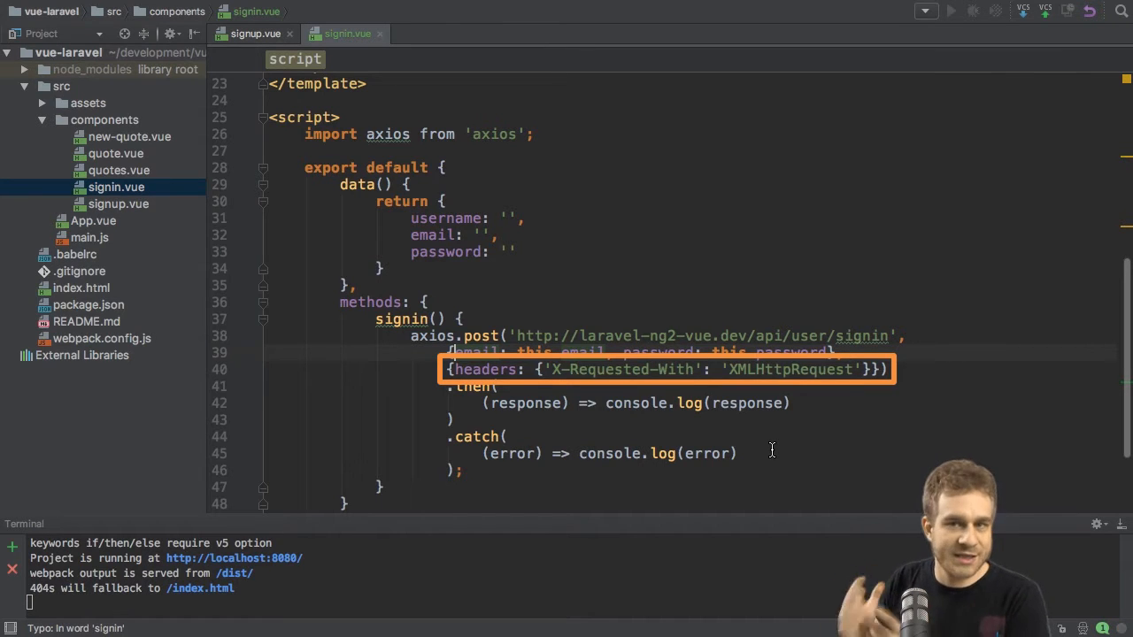
{"action": "mouse_move", "coordinate": [662, 432]}
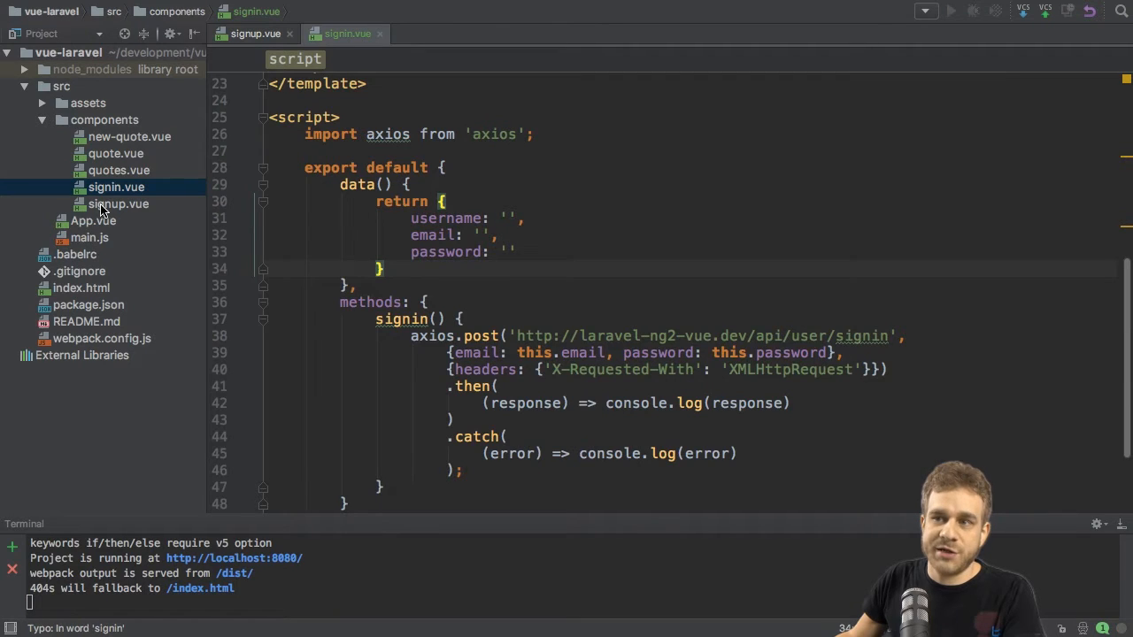
Step: Add a /signin route using the Signin component in main.js, then move to App.vue
{"action": "left_click", "coordinate": [89, 237]}
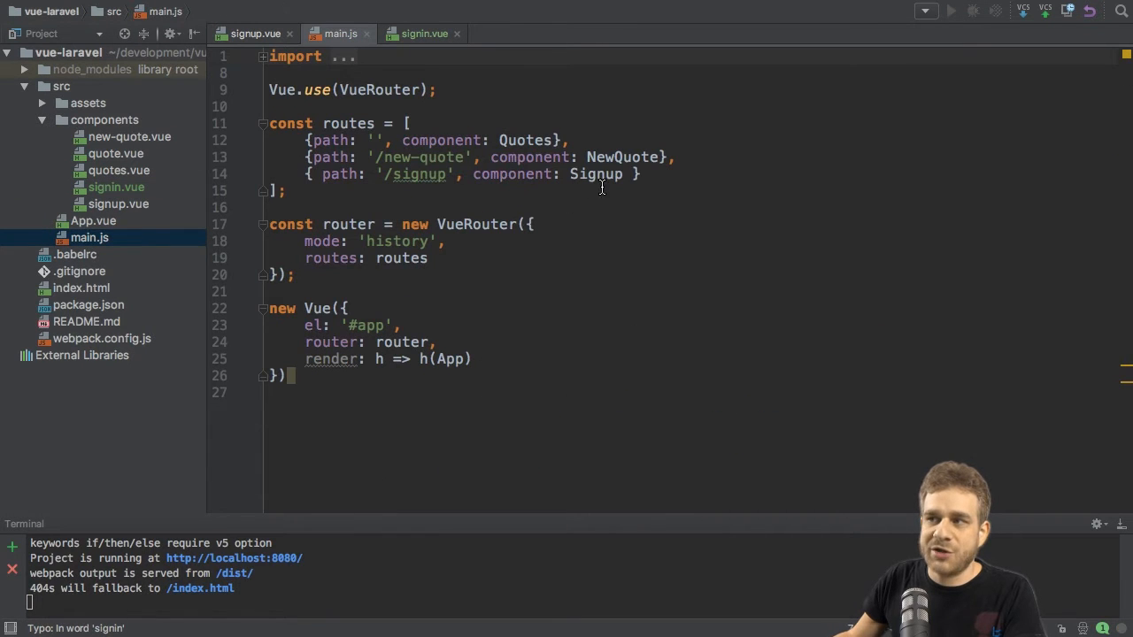
{"action": "key", "text": "Return"}
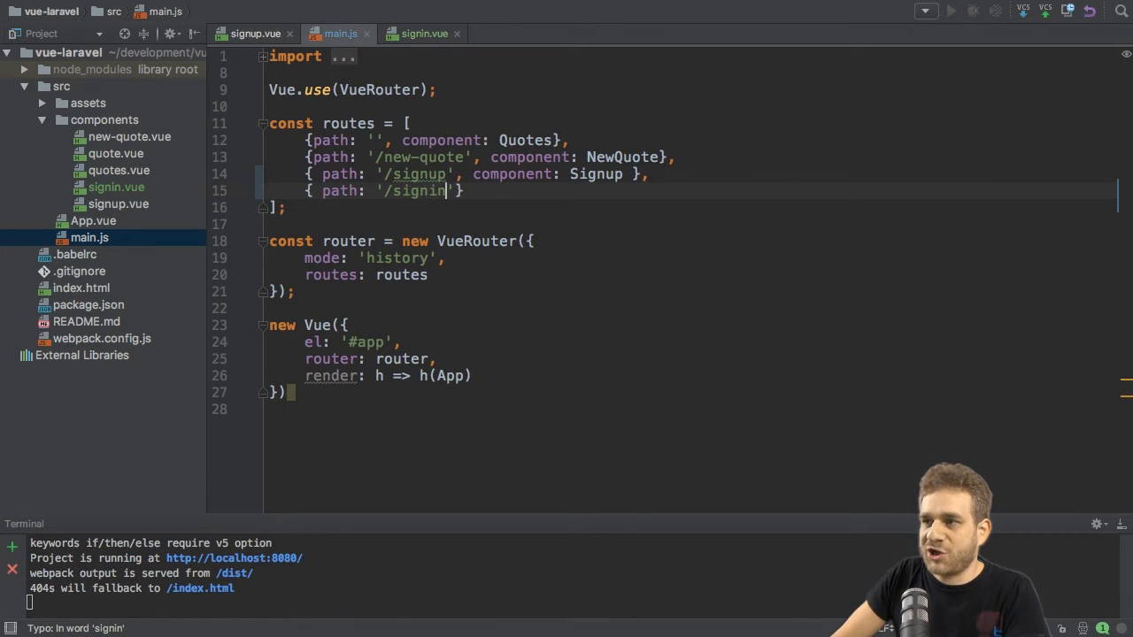
{"action": "type", "text": ", component: Signin"}
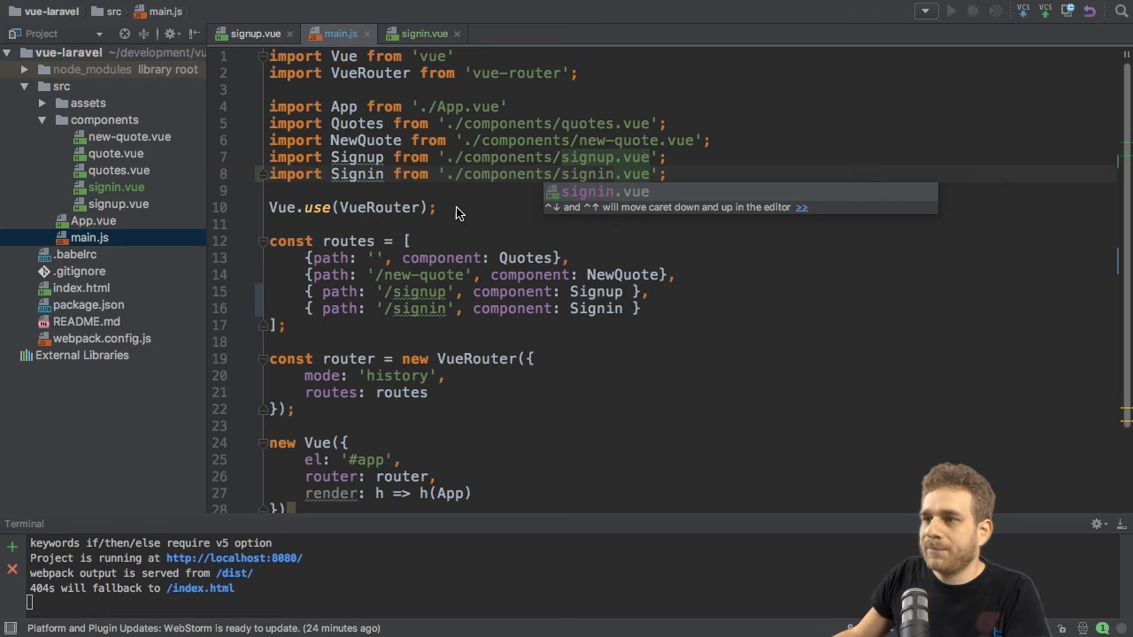
{"action": "left_click", "coordinate": [92, 219]}
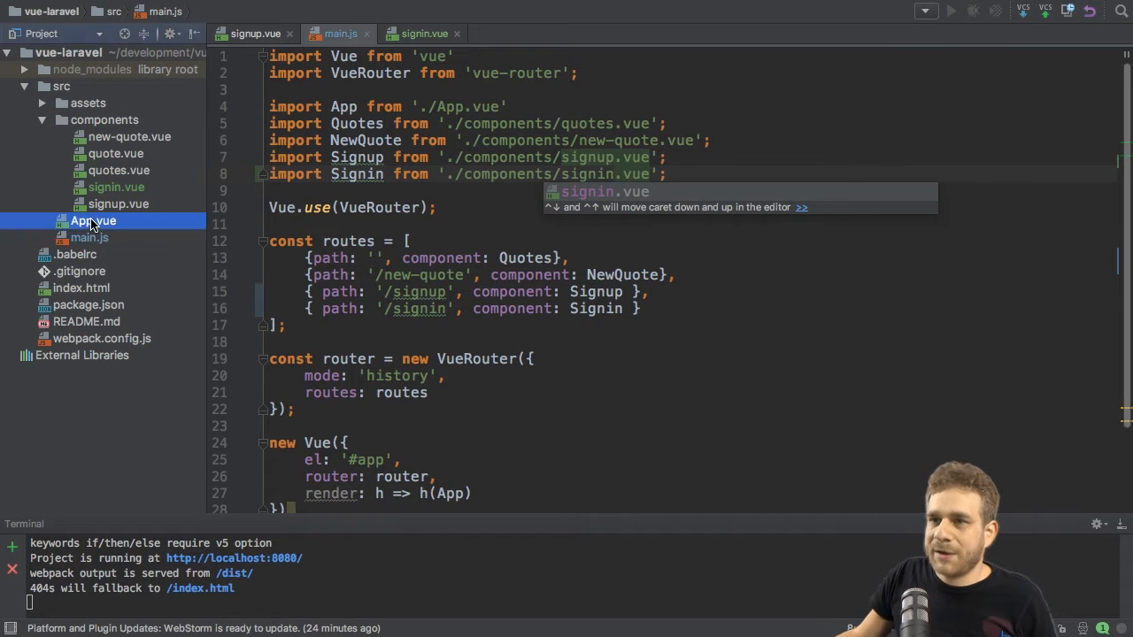
Step: Add <router-link to="/signin">Signin</router-link> after the Signup link in App.vue
{"action": "left_click", "coordinate": [92, 220]}
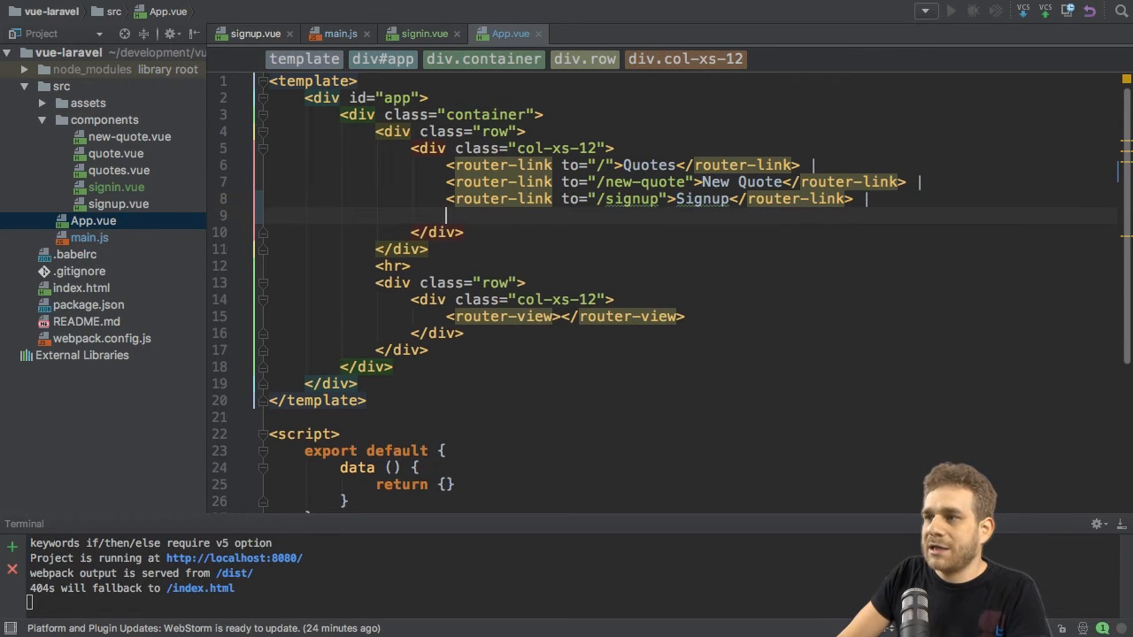
{"action": "type", "text": "<router-link></router-link>"}
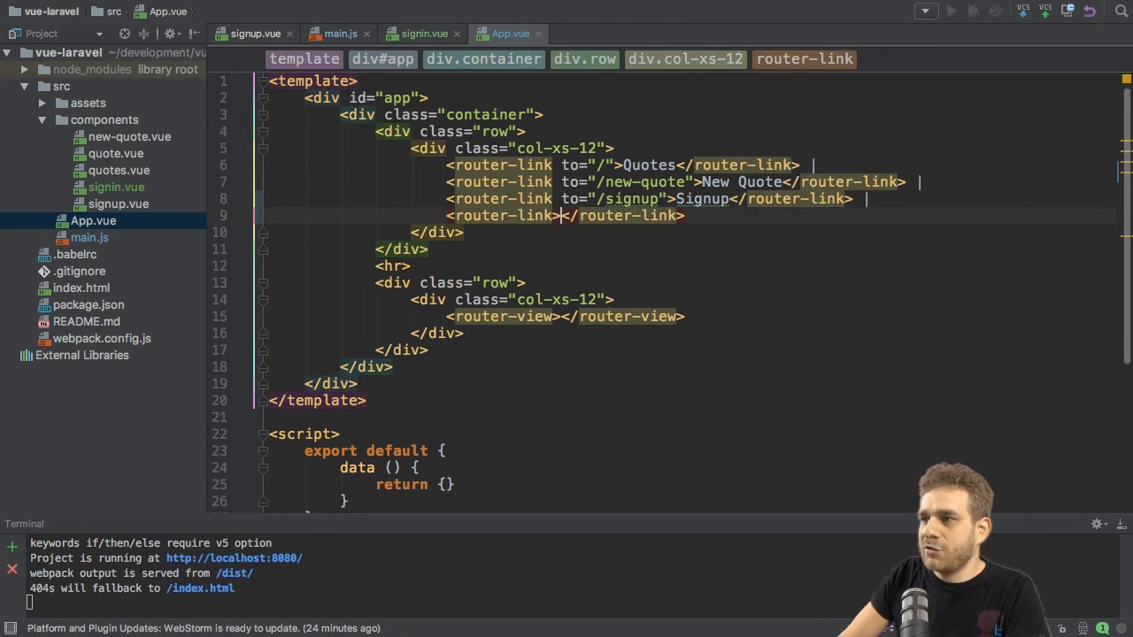
{"action": "type", "text": "to=\"\""}
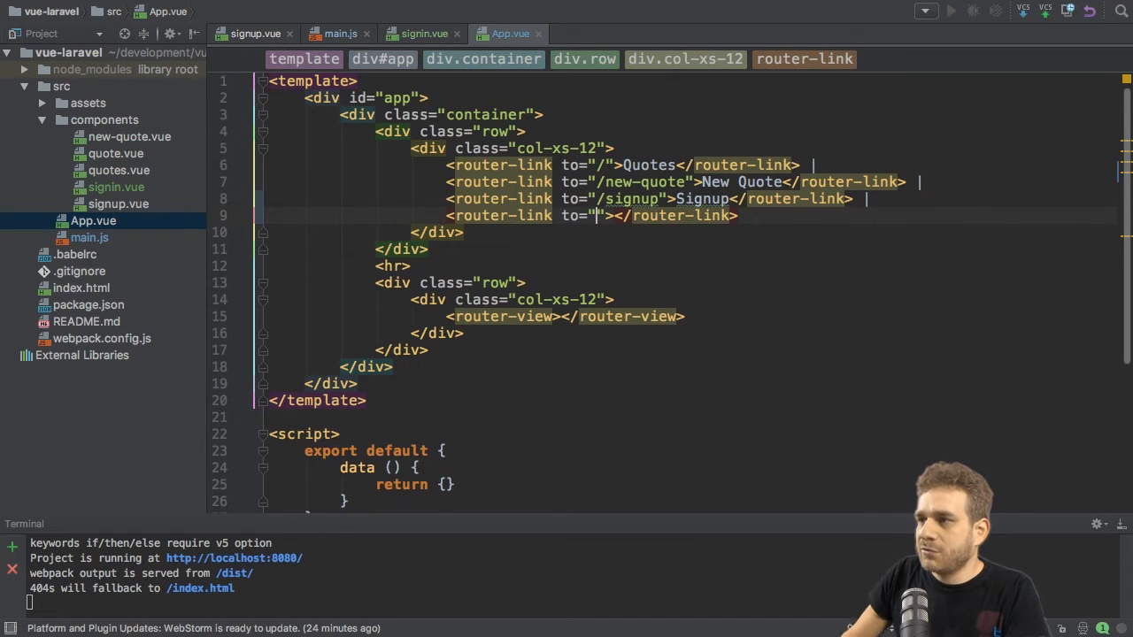
{"action": "type", "text": "signin"}
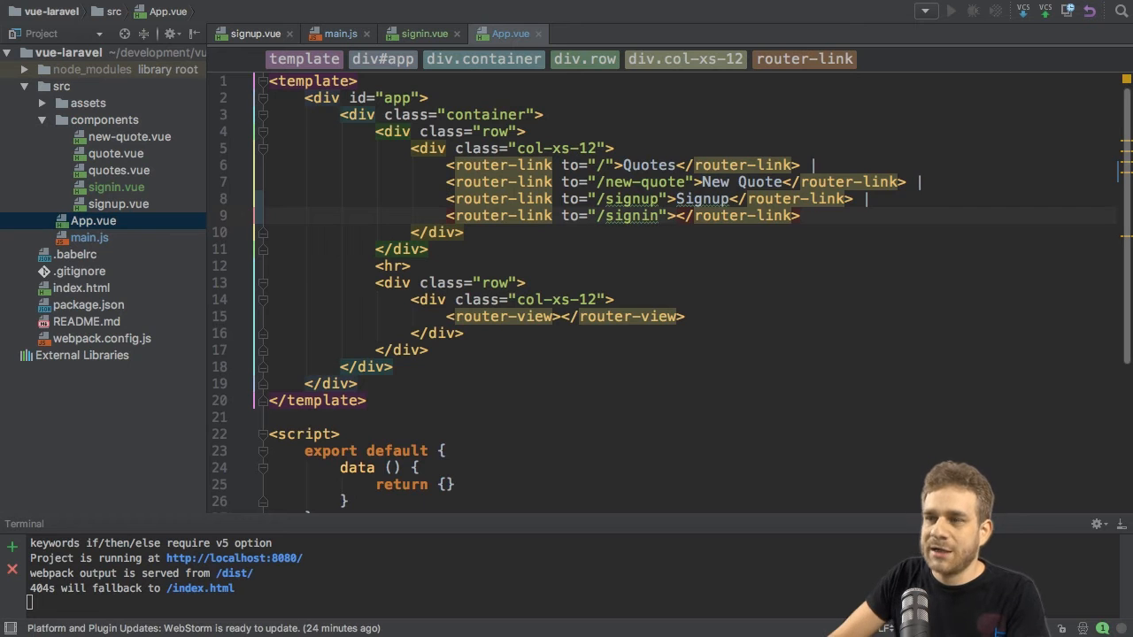
{"action": "type", "text": "Signin"}
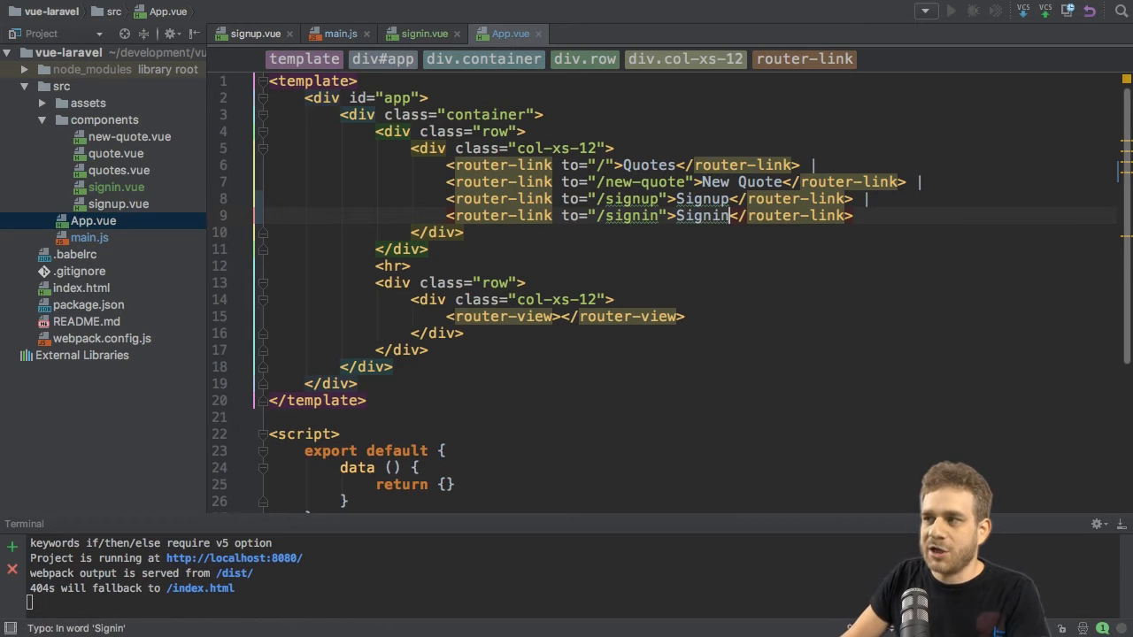
{"action": "mouse_move", "coordinate": [370, 219]}
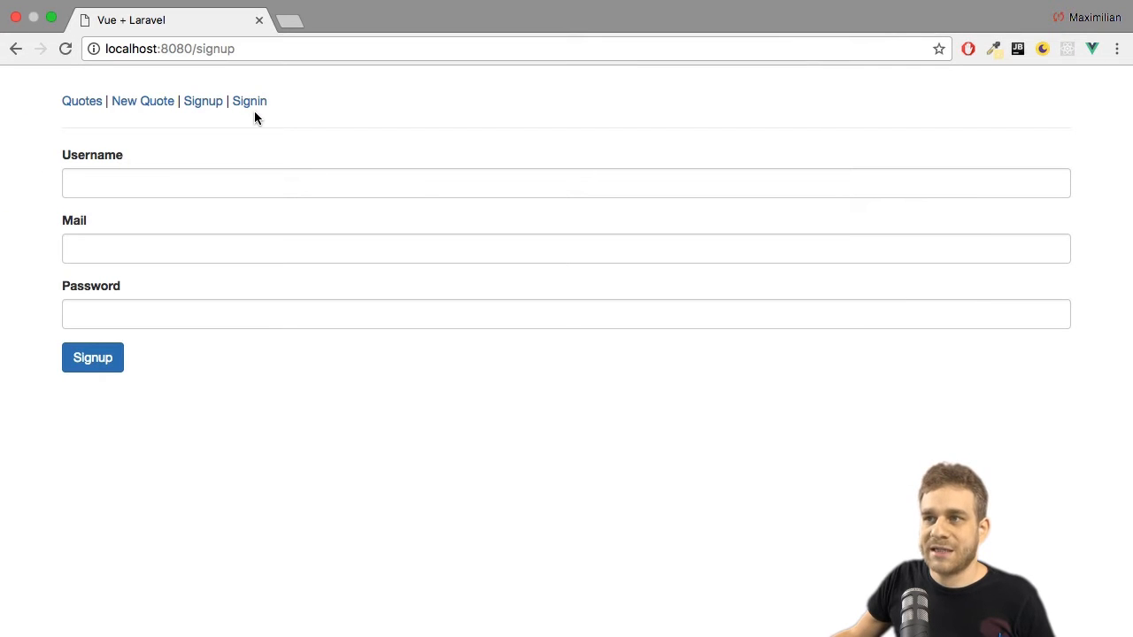
{"action": "left_click", "coordinate": [248, 99]}
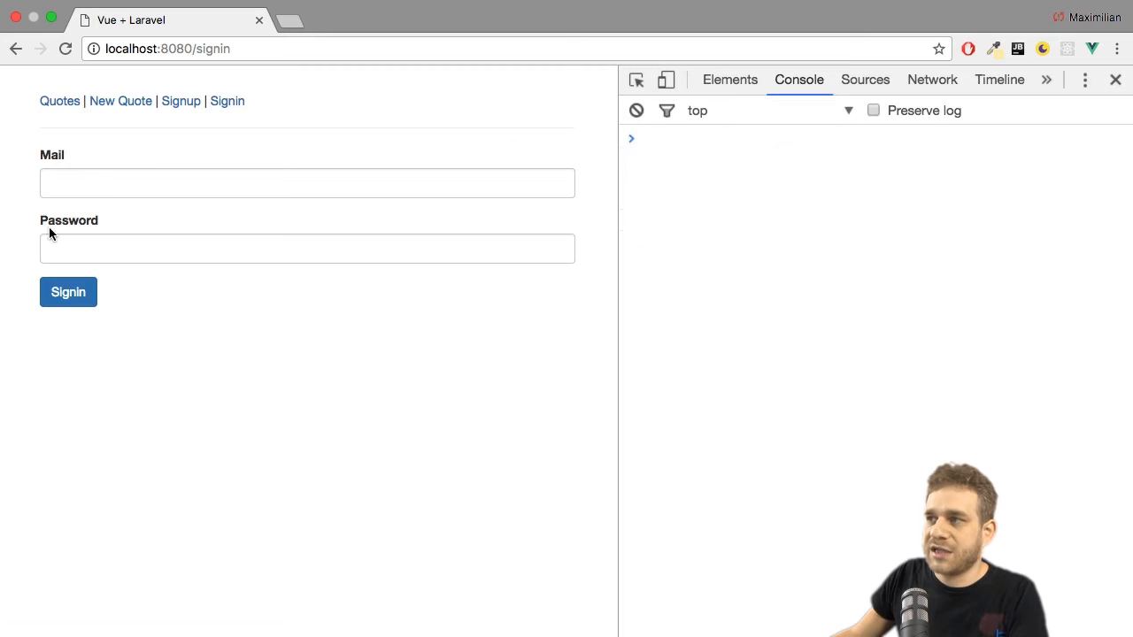
{"action": "type", "text": "test@test.com"}
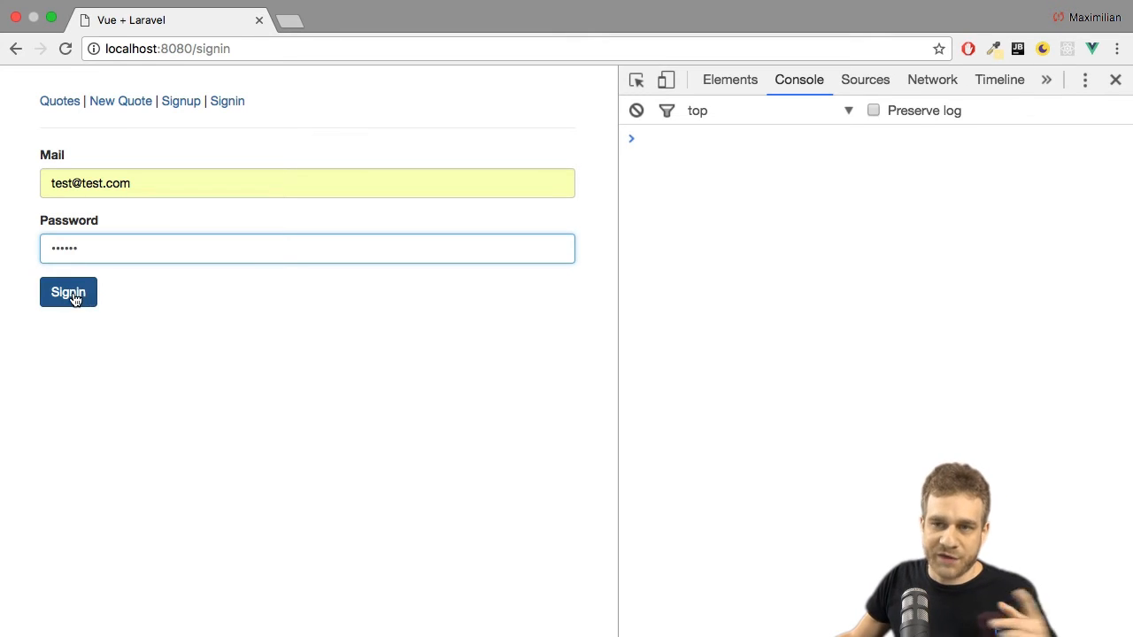
{"action": "left_click", "coordinate": [68, 292]}
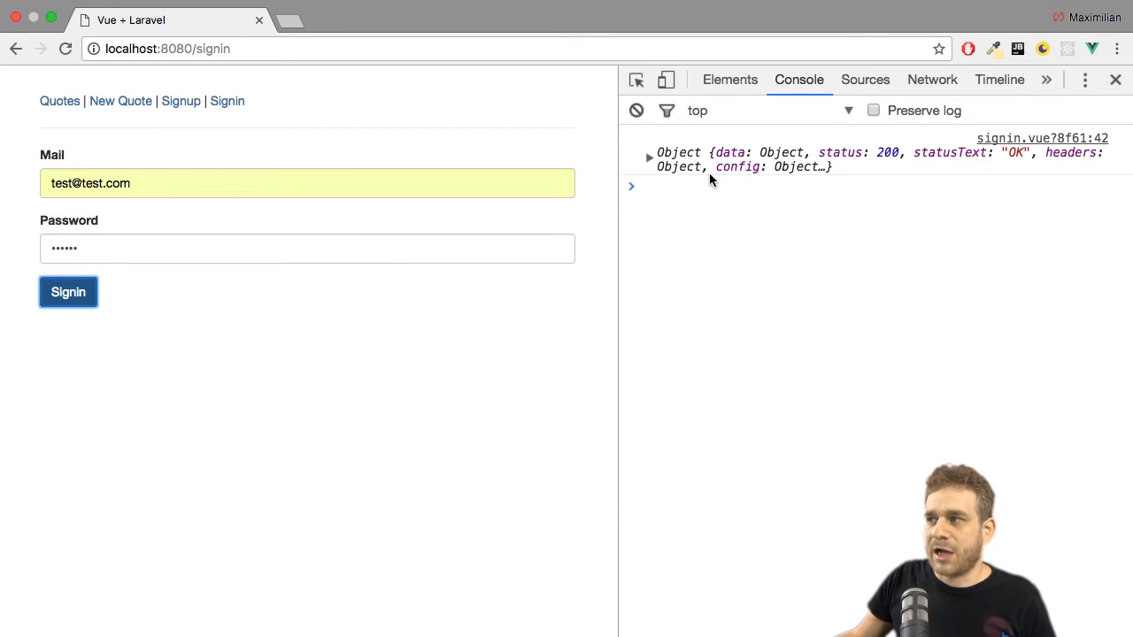
{"action": "left_click", "coordinate": [648, 152]}
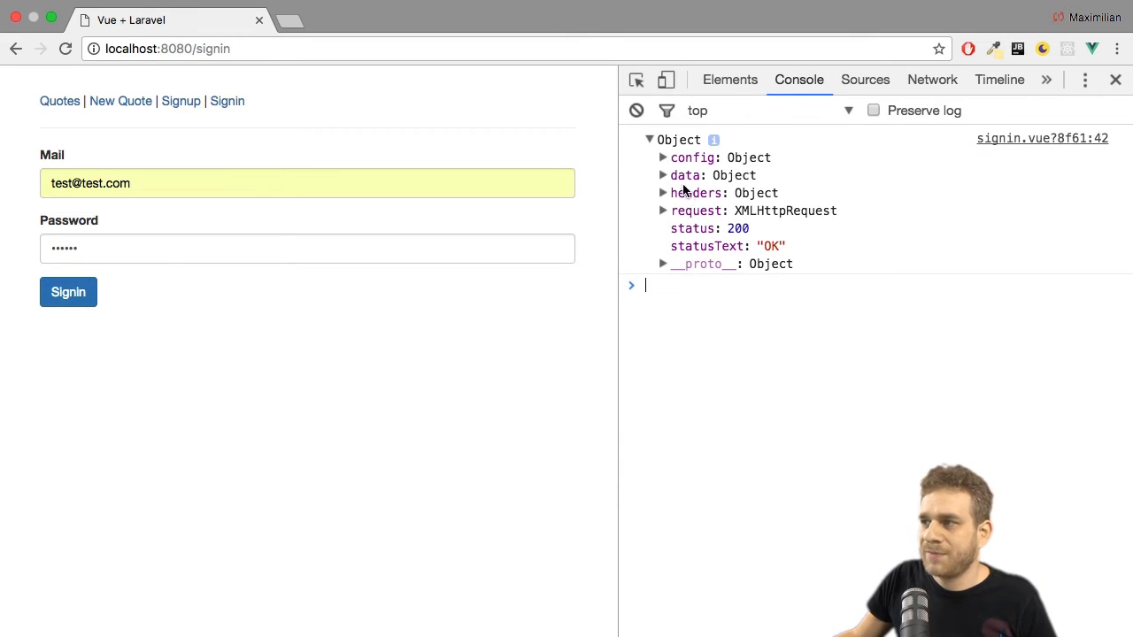
{"action": "left_click", "coordinate": [662, 175]}
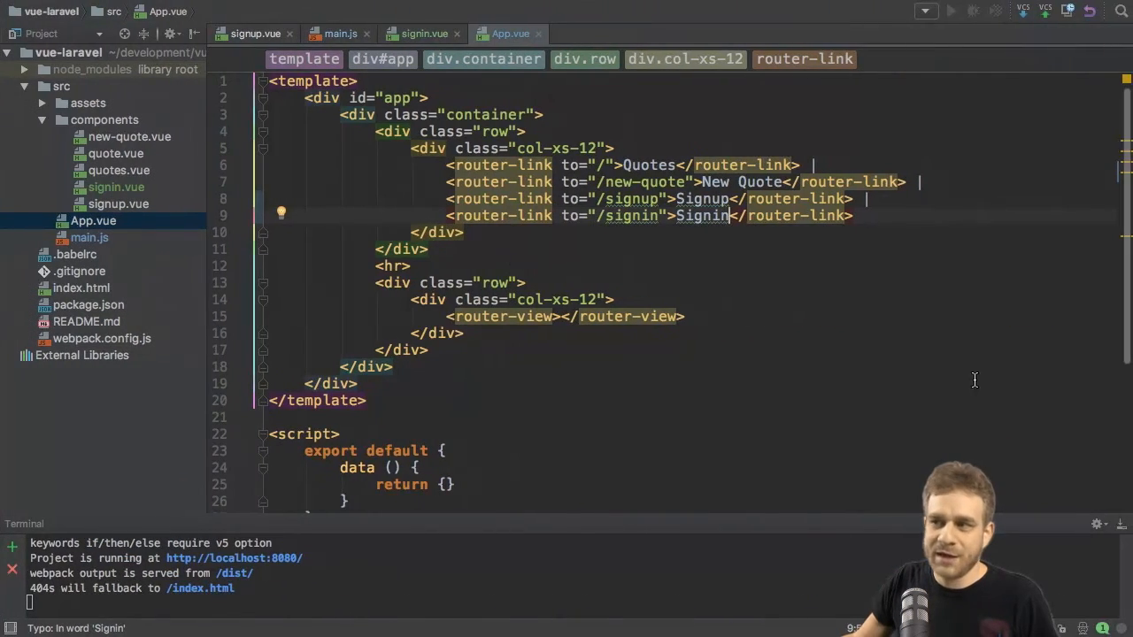
{"action": "mouse_move", "coordinate": [646, 450]}
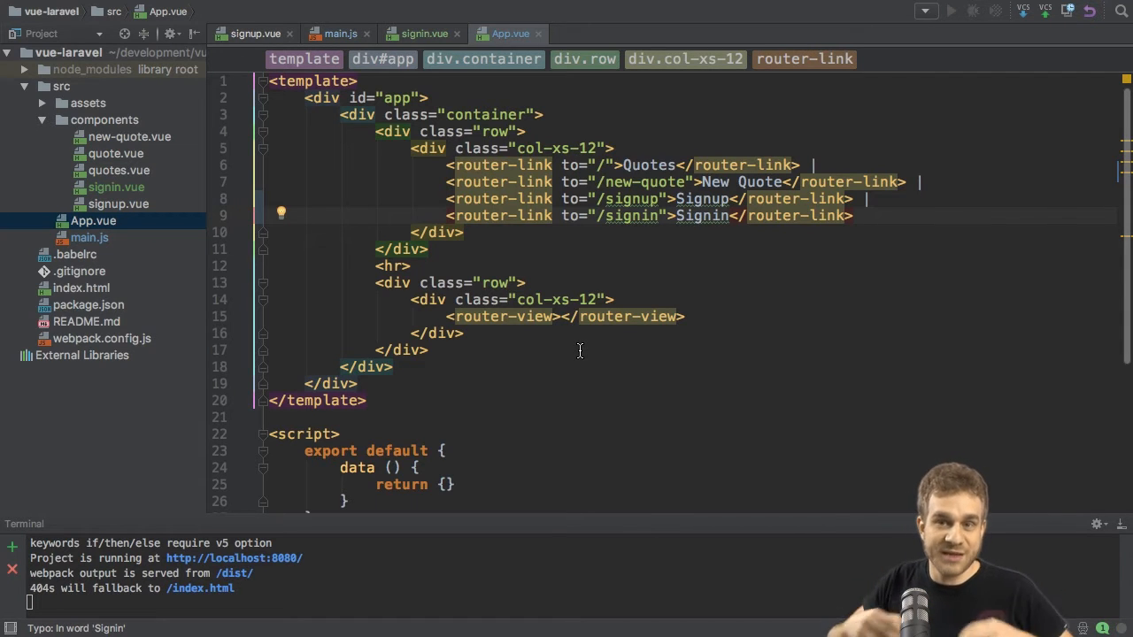
{"action": "mouse_move", "coordinate": [354, 296]}
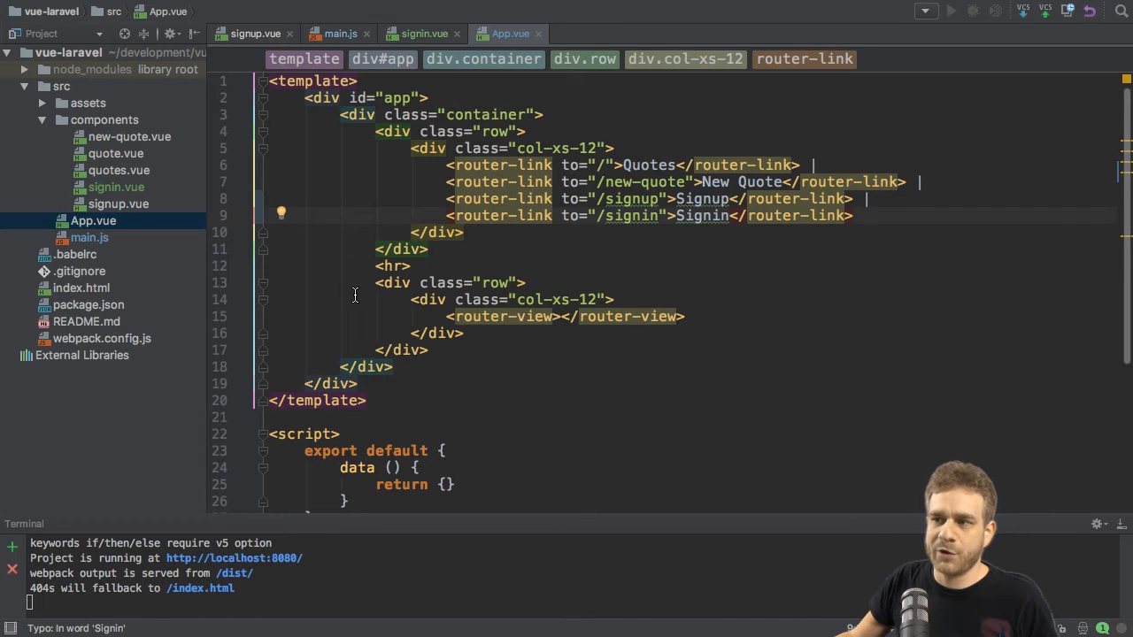
Step: Bring up signin.vue's methods section with the signin success handler
{"action": "left_click", "coordinate": [117, 188]}
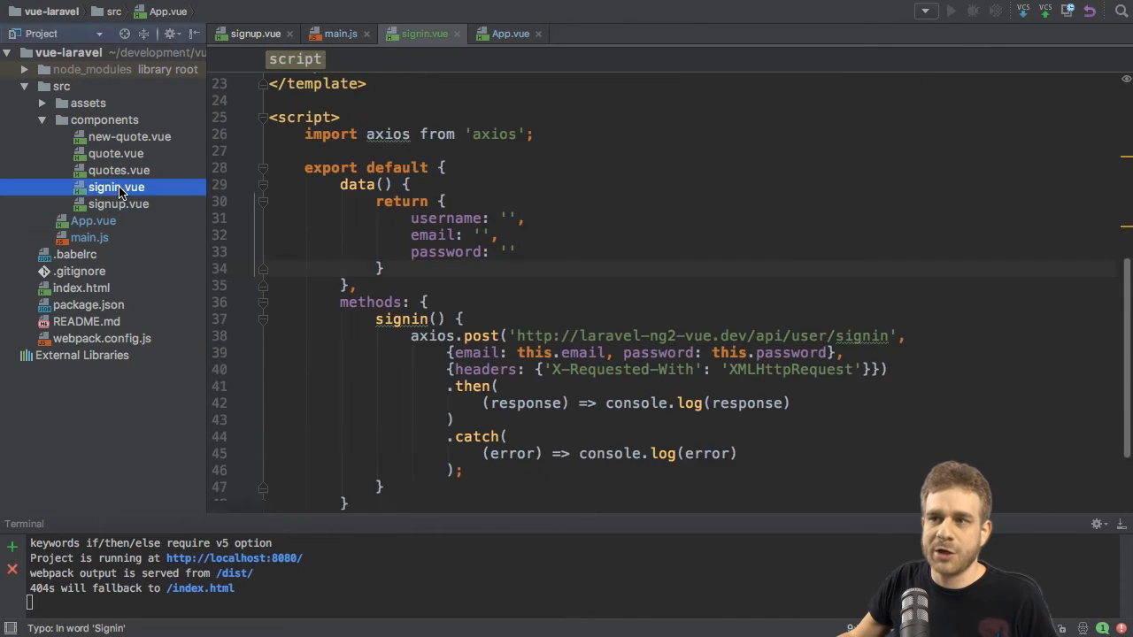
{"action": "scroll", "scroll_direction": "down", "scroll_amount": 3}
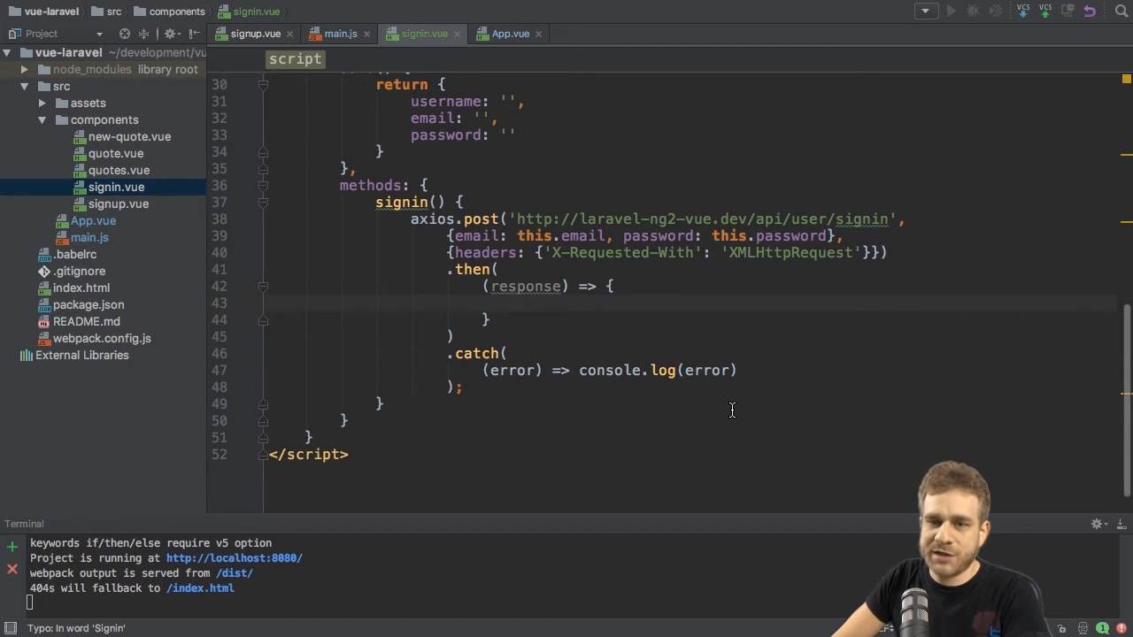
Step: Store response.data.token in a const token inside the success callback
{"action": "type", "text": "c"}
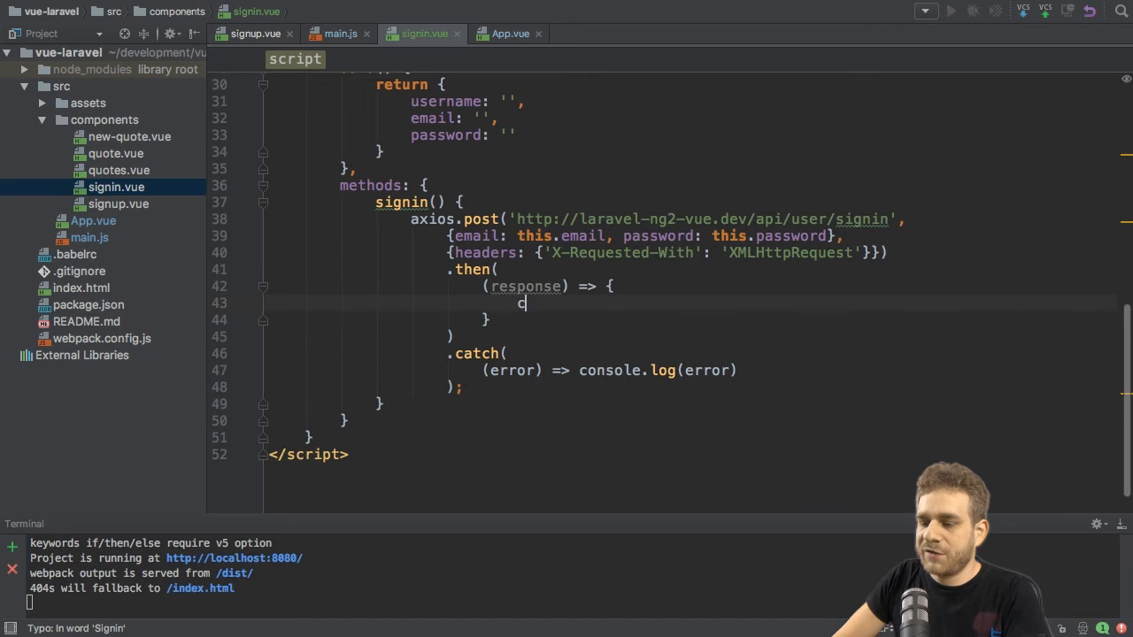
{"action": "type", "text": "onst token = response"}
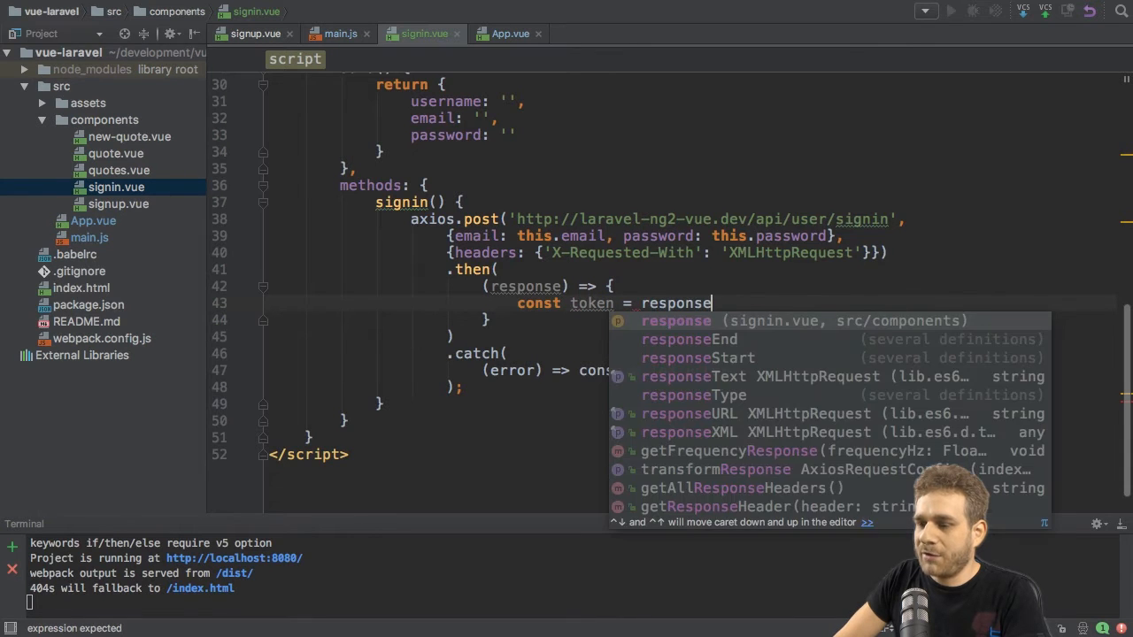
{"action": "type", "text": ".data"}
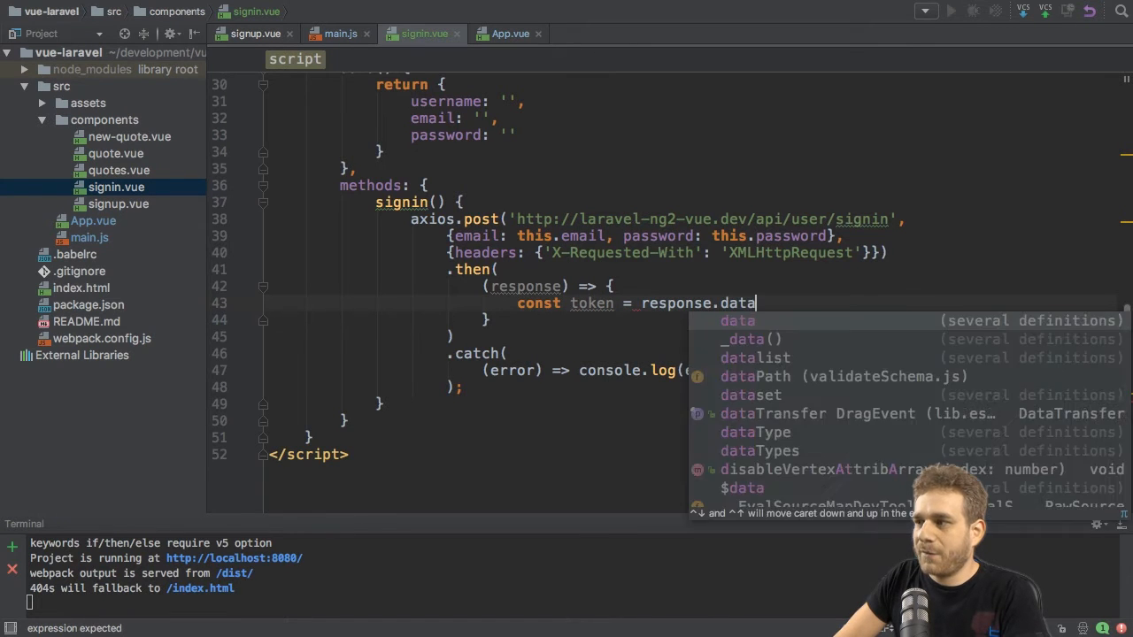
{"action": "type", "text": ".token;"}
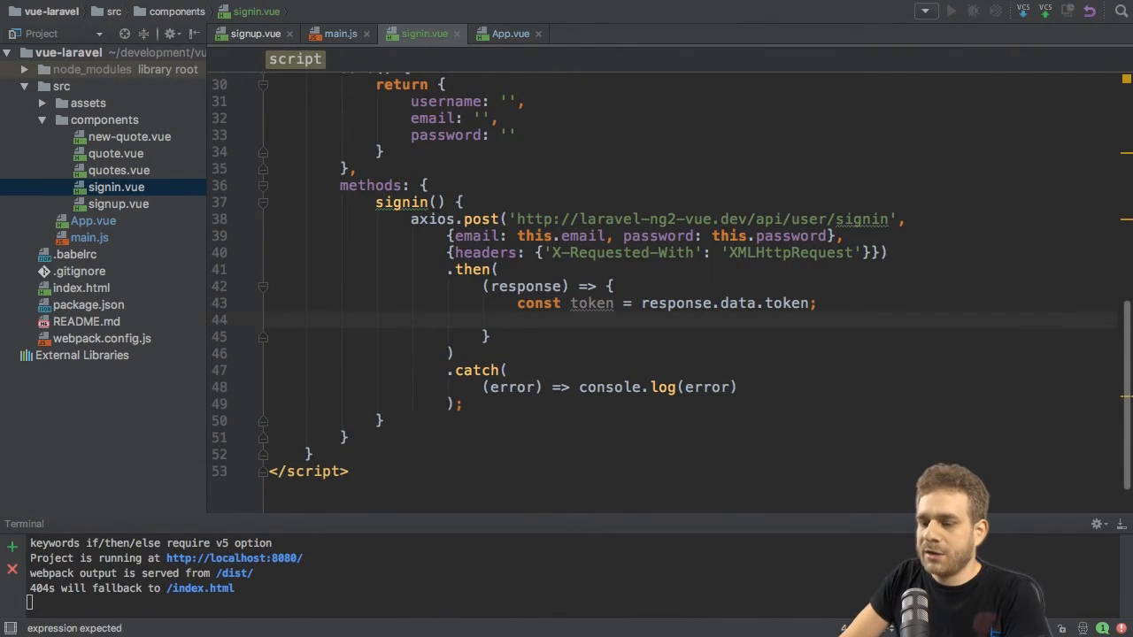
Step: Define const base64Url = token.split('.')[1]; and begin const base64 = below it
{"action": "type", "text": "const"}
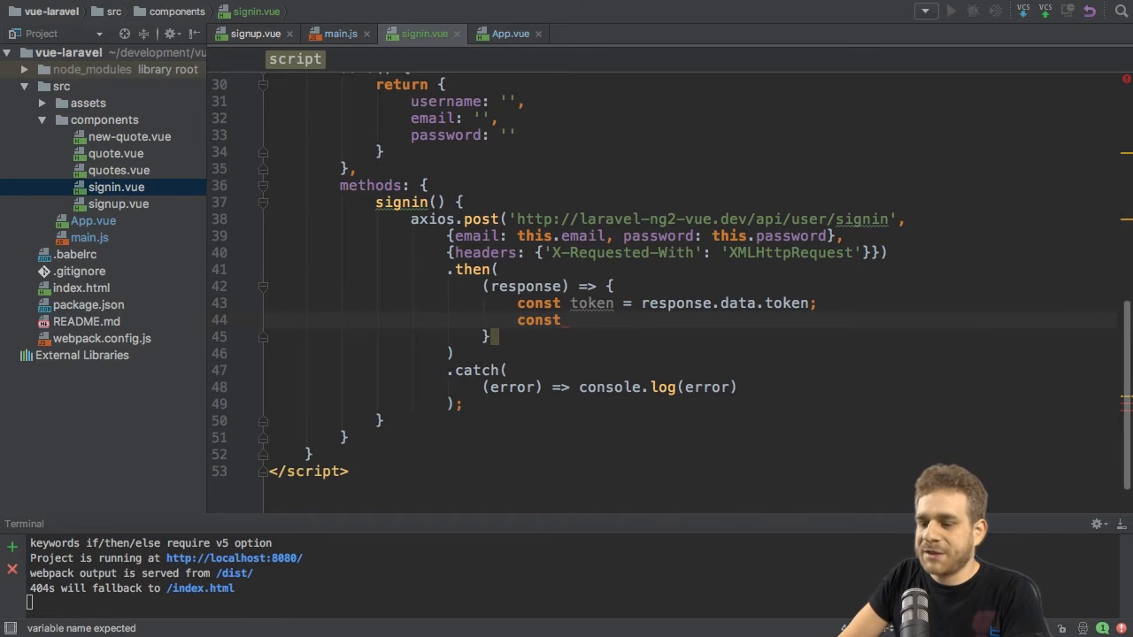
{"action": "type", "text": "base64Url"}
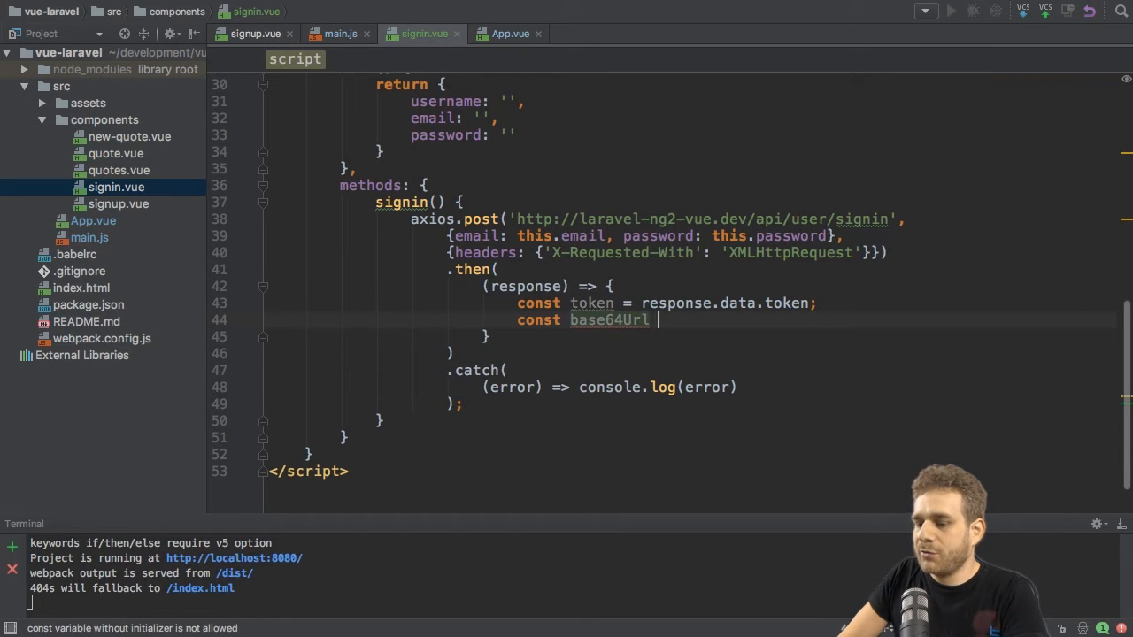
{"action": "type", "text": "= token.split("}
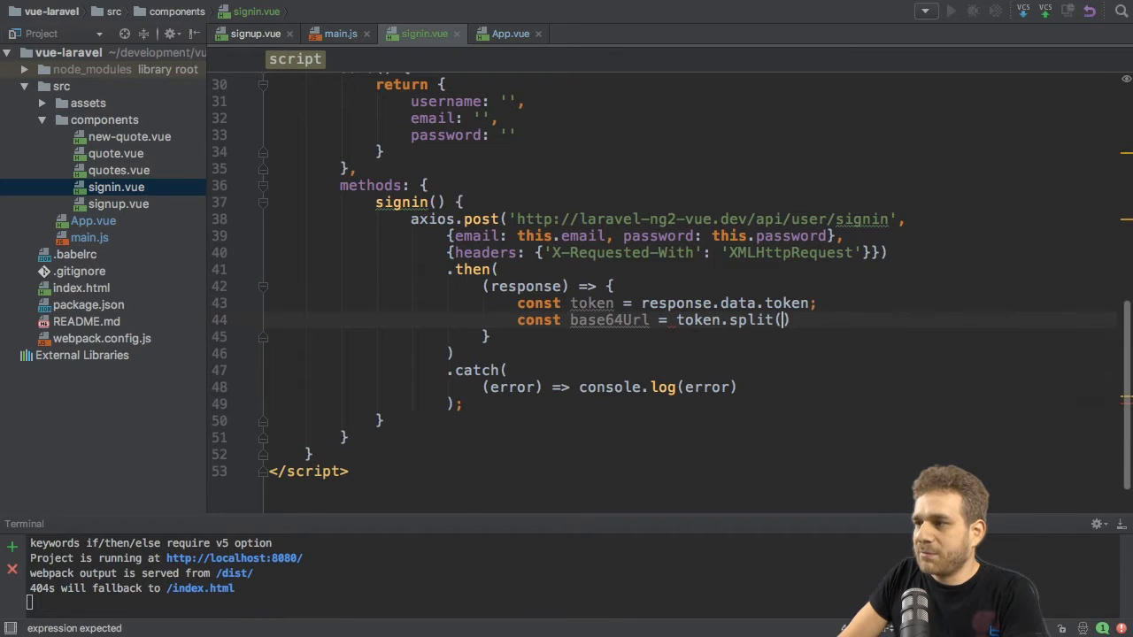
{"action": "type", "text": "'.'"}
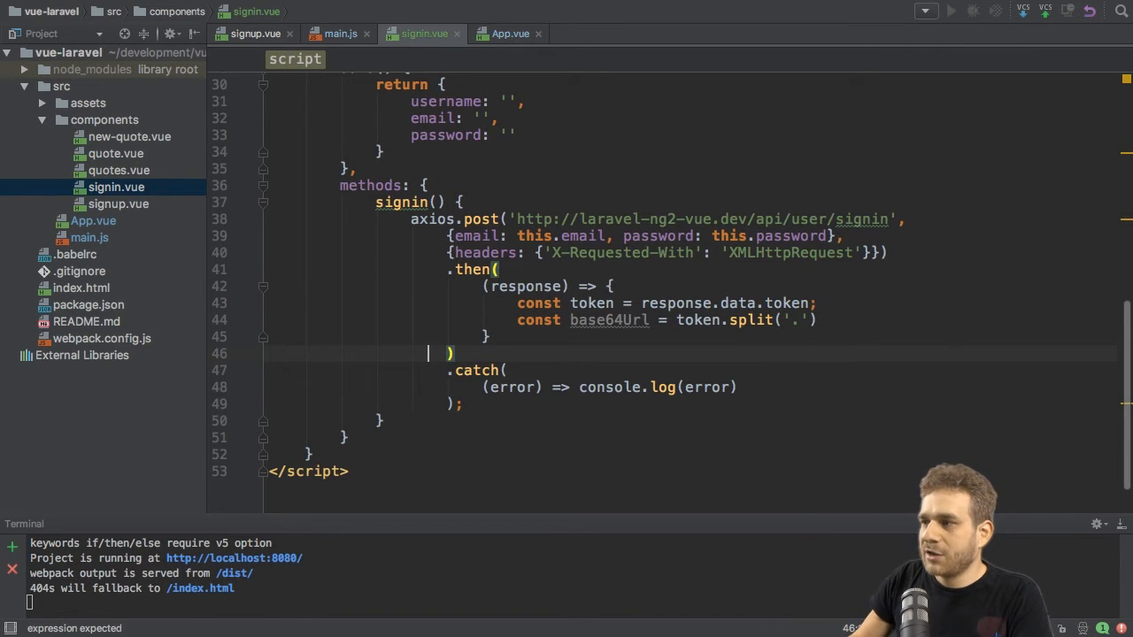
{"action": "left_click", "coordinate": [868, 321]}
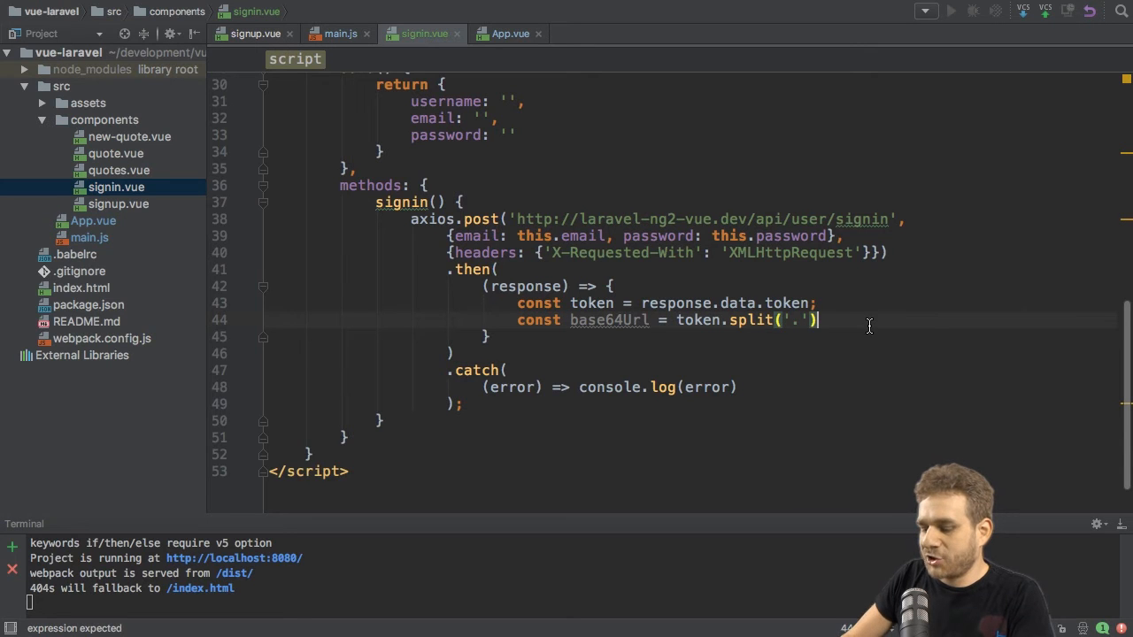
{"action": "type", "text": "[1];"}
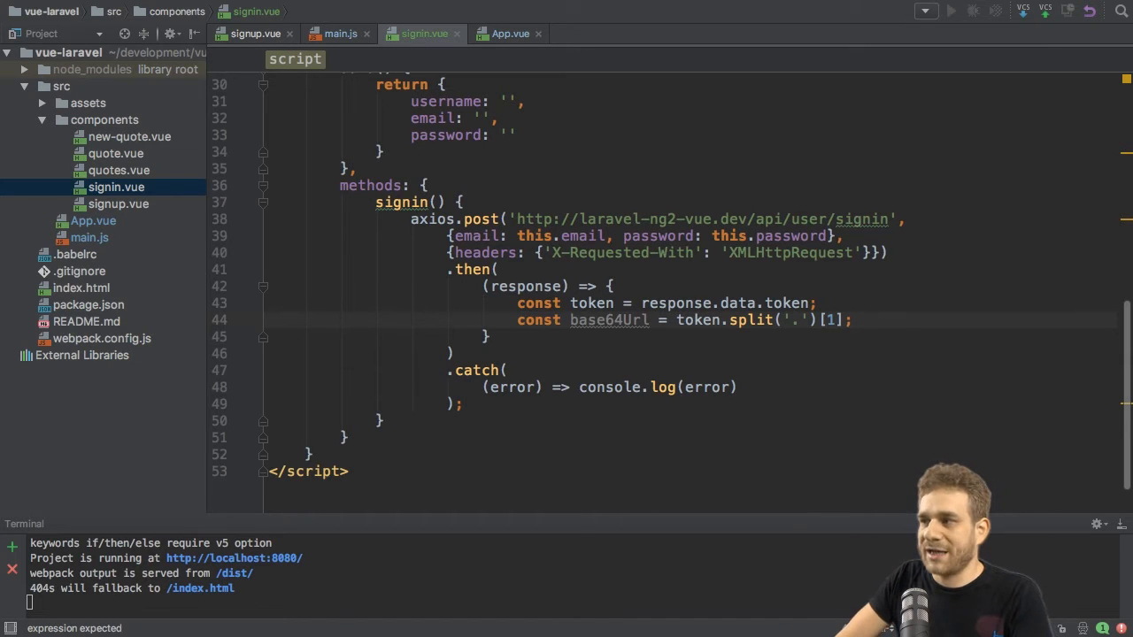
{"action": "type", "text": "+"}
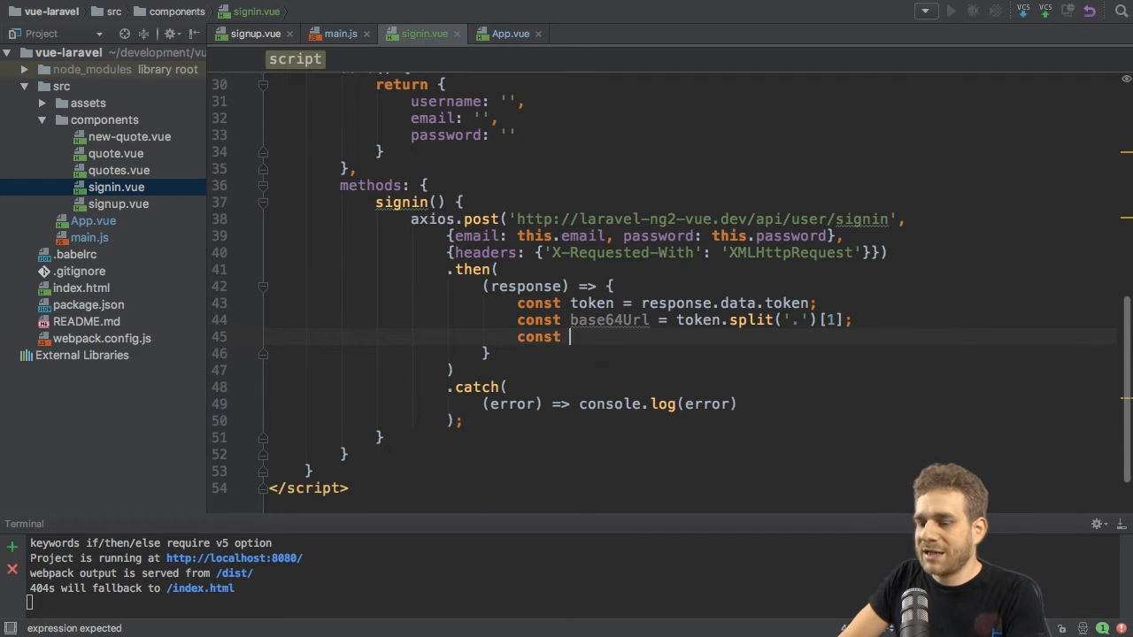
{"action": "type", "text": "base64 ="}
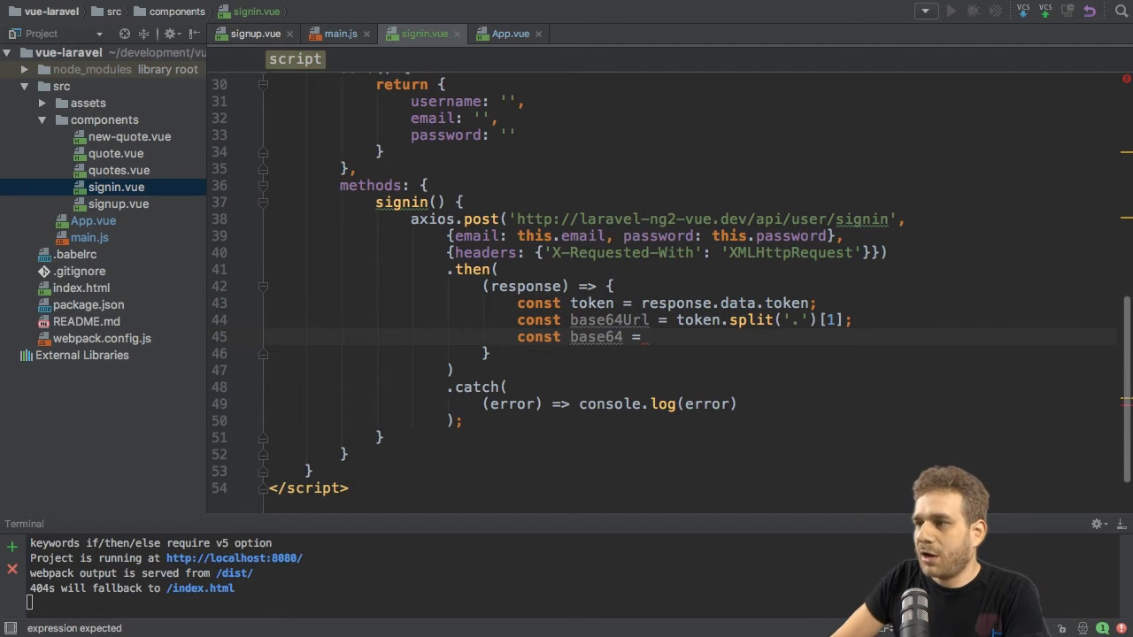
Step: Write base64Url.replace('-', '+') as the start of the base64 value
{"action": "type", "text": "b"}
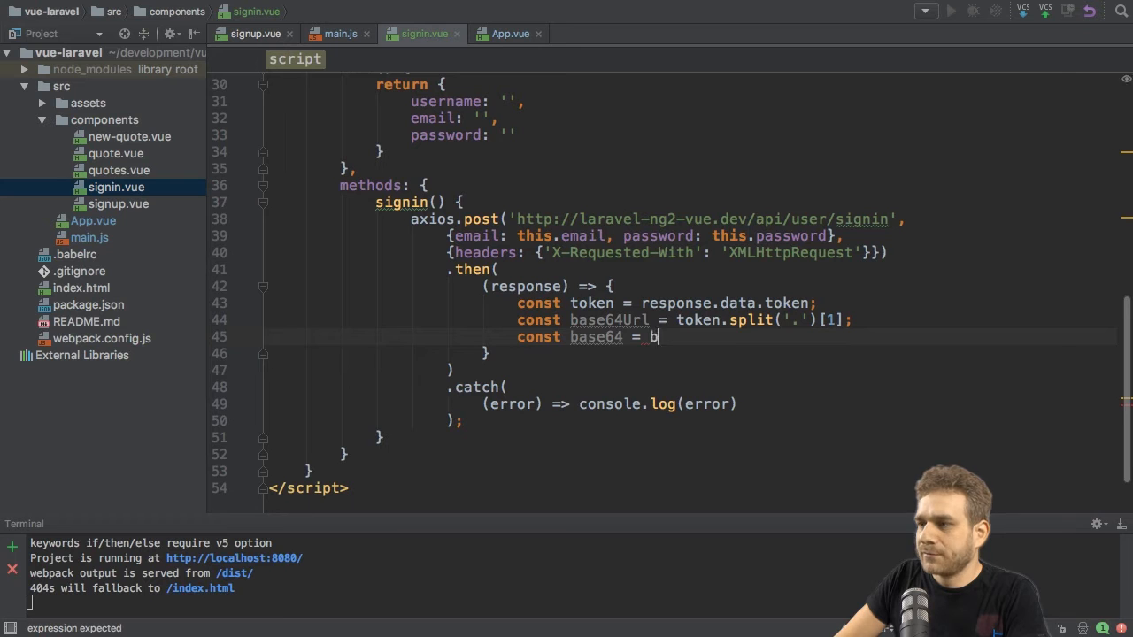
{"action": "type", "text": "ase64Url"}
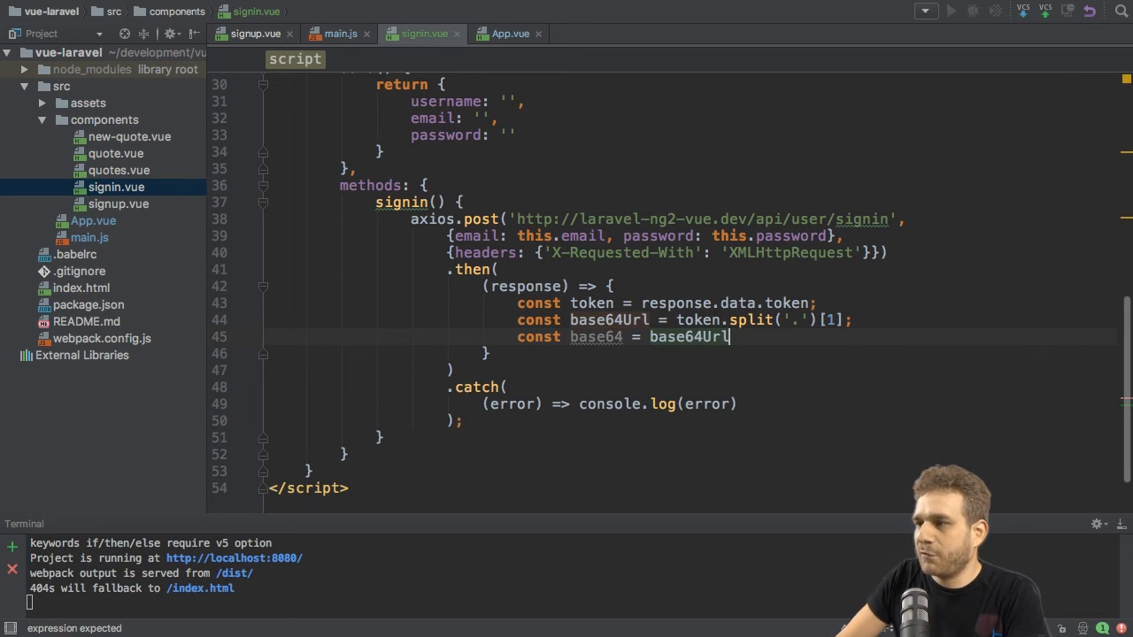
{"action": "type", "text": "."}
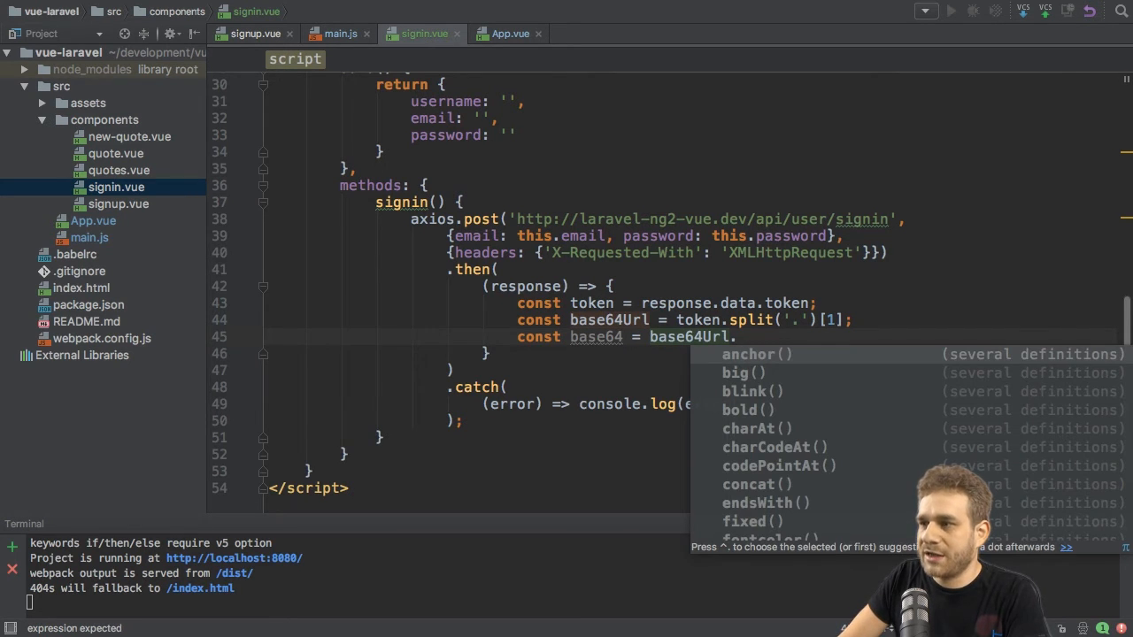
{"action": "type", "text": "replace"}
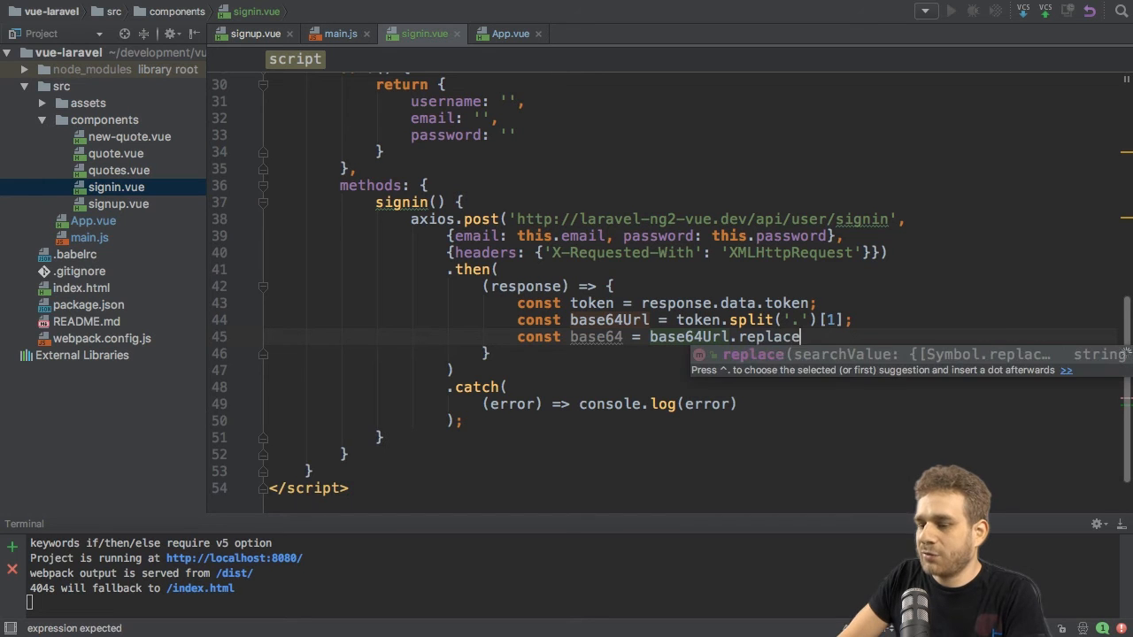
{"action": "type", "text": "('-')"}
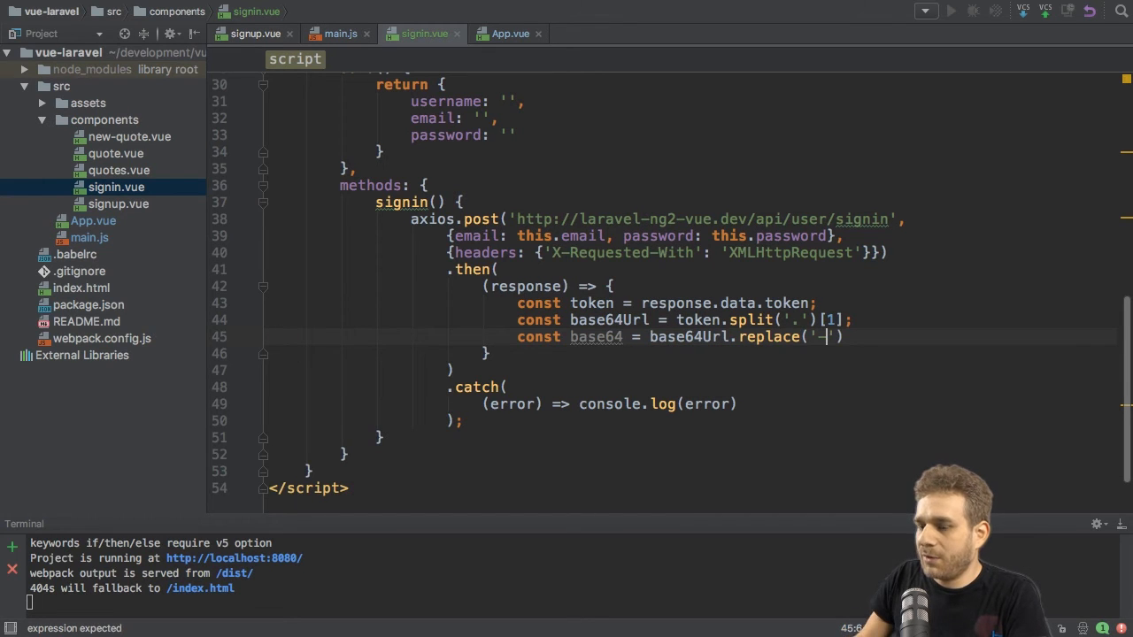
{"action": "type", "text": ","}
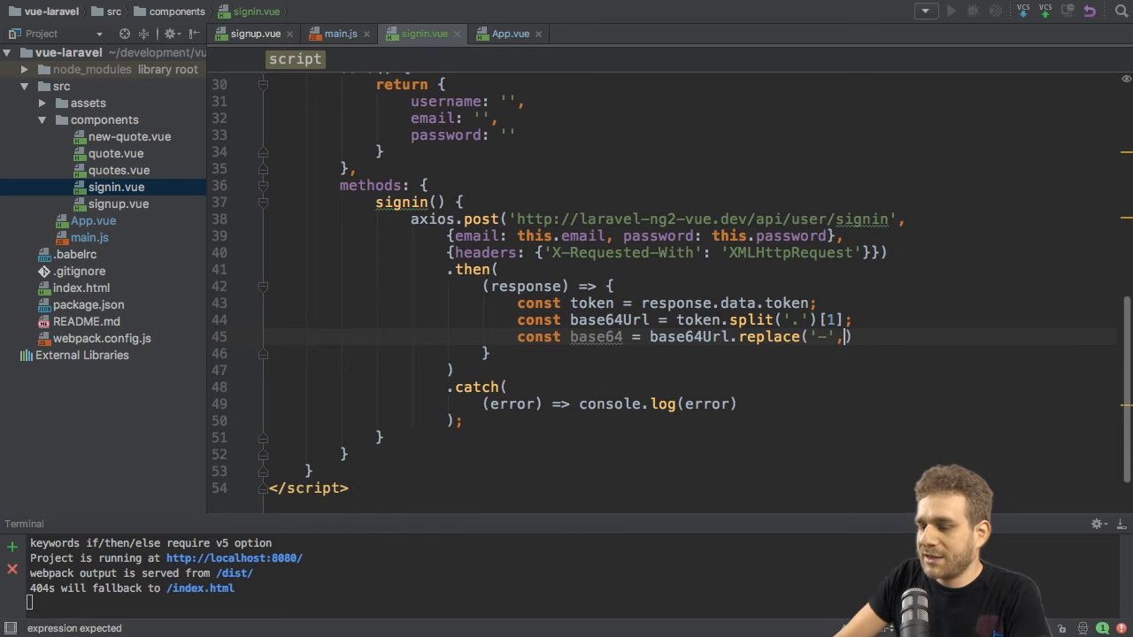
{"action": "type", "text": "'+')"}
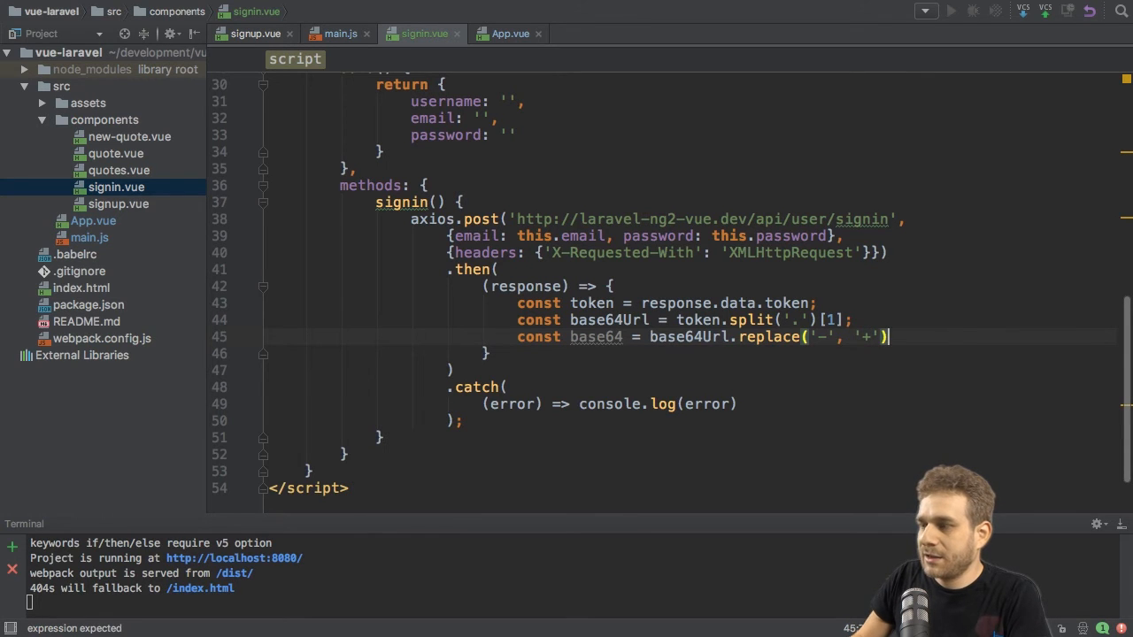
Step: Chain .replace('_', '/'); to finish the base64 line and begin a new line below
{"action": "type", "text": ".replace()"}
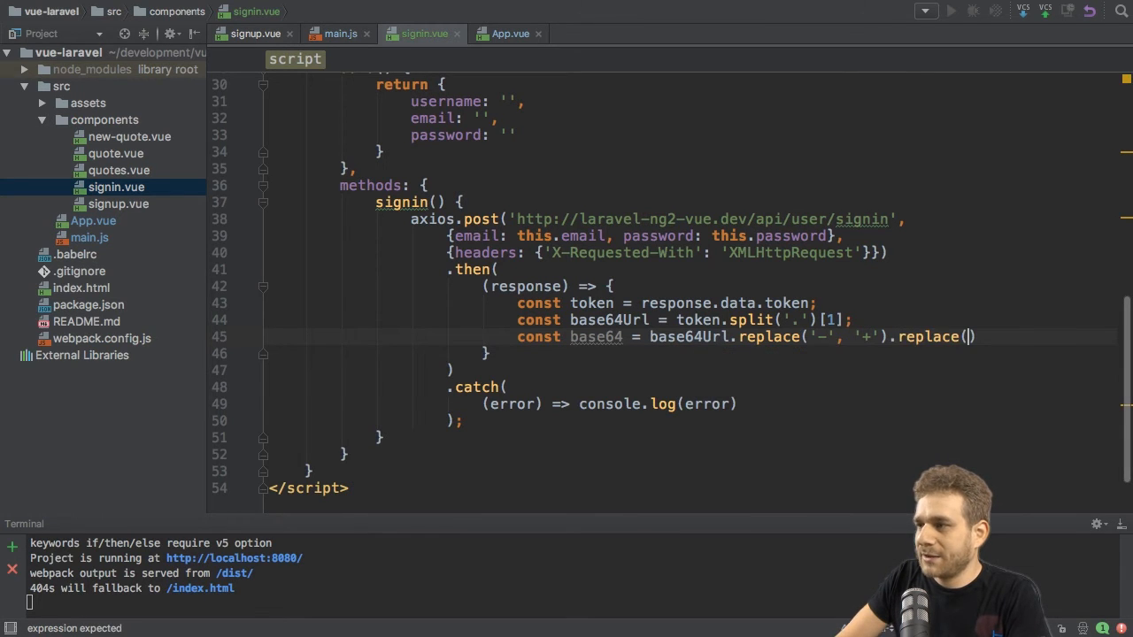
{"action": "type", "text": "'_',"}
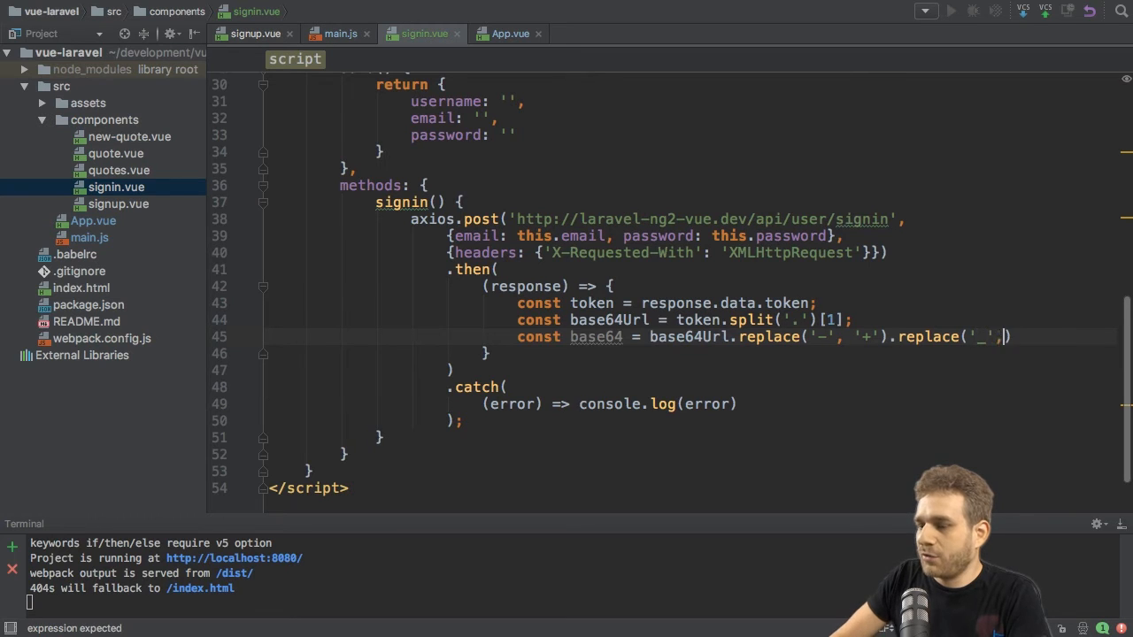
{"action": "type", "text": "'/"}
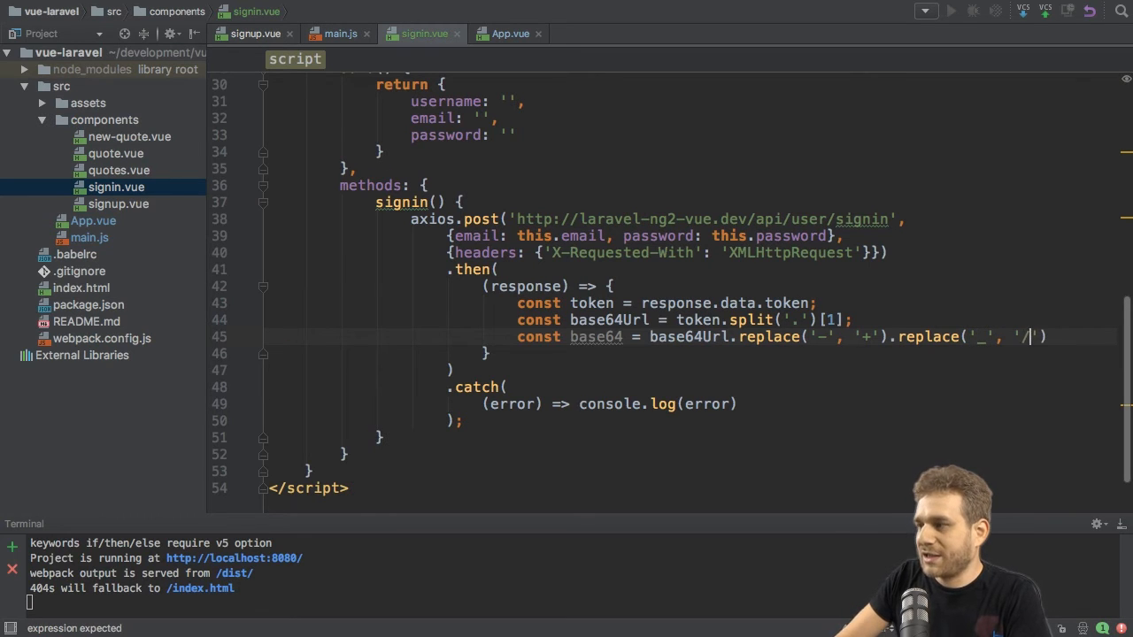
{"action": "type", "text": ");"}
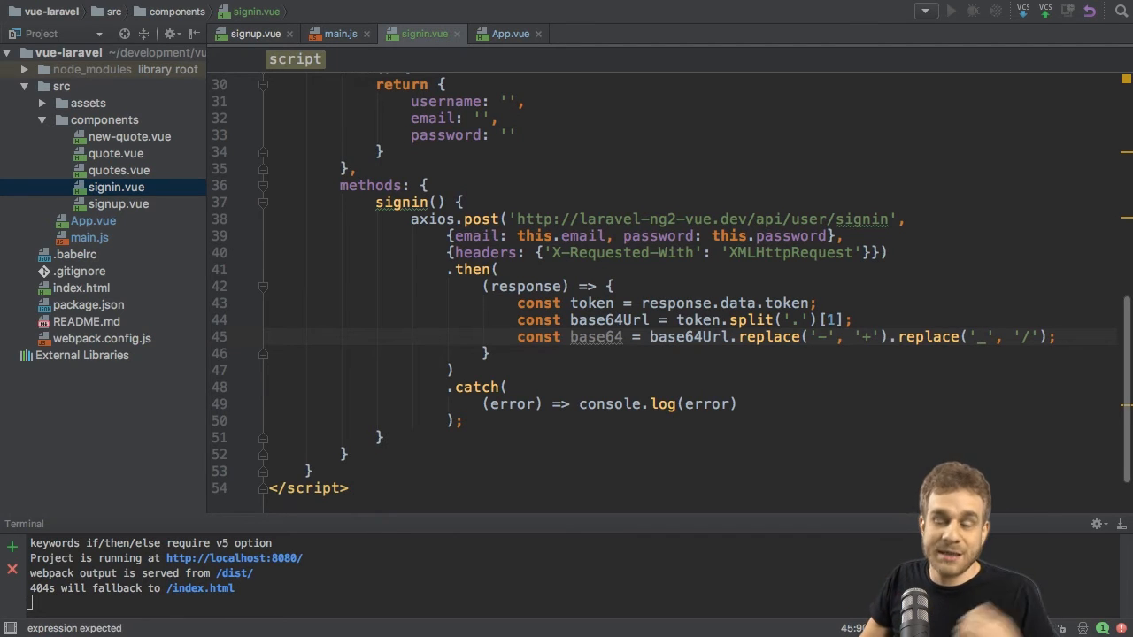
{"action": "key", "text": "enter"}
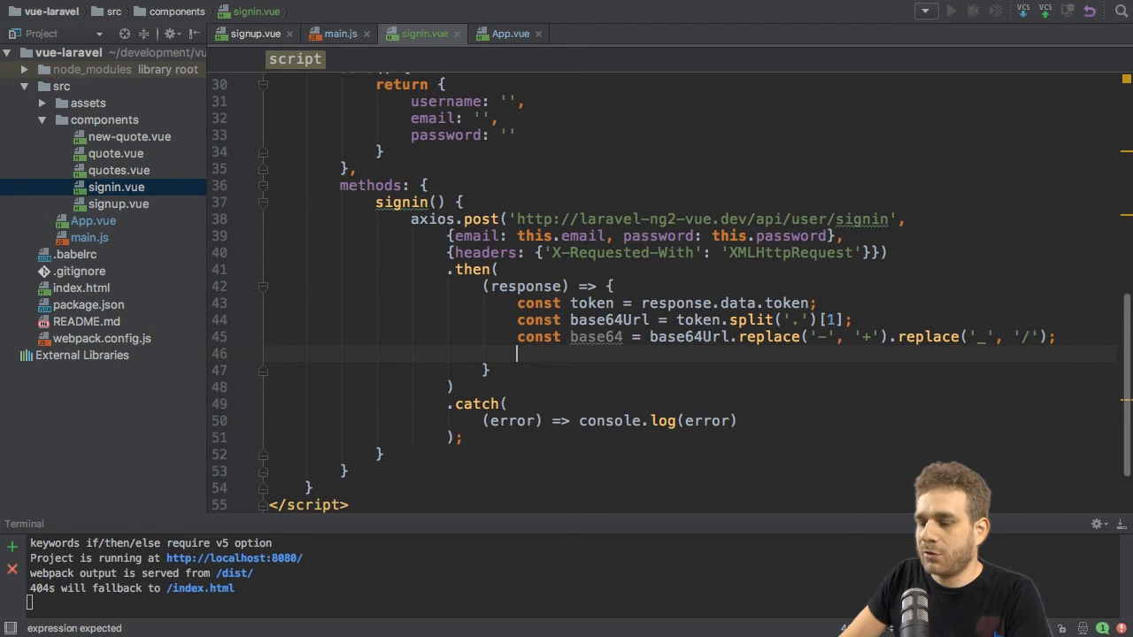
Step: Add console.log(window.atob(base64)); to decode and log the payload
{"action": "type", "text": "window.atob"}
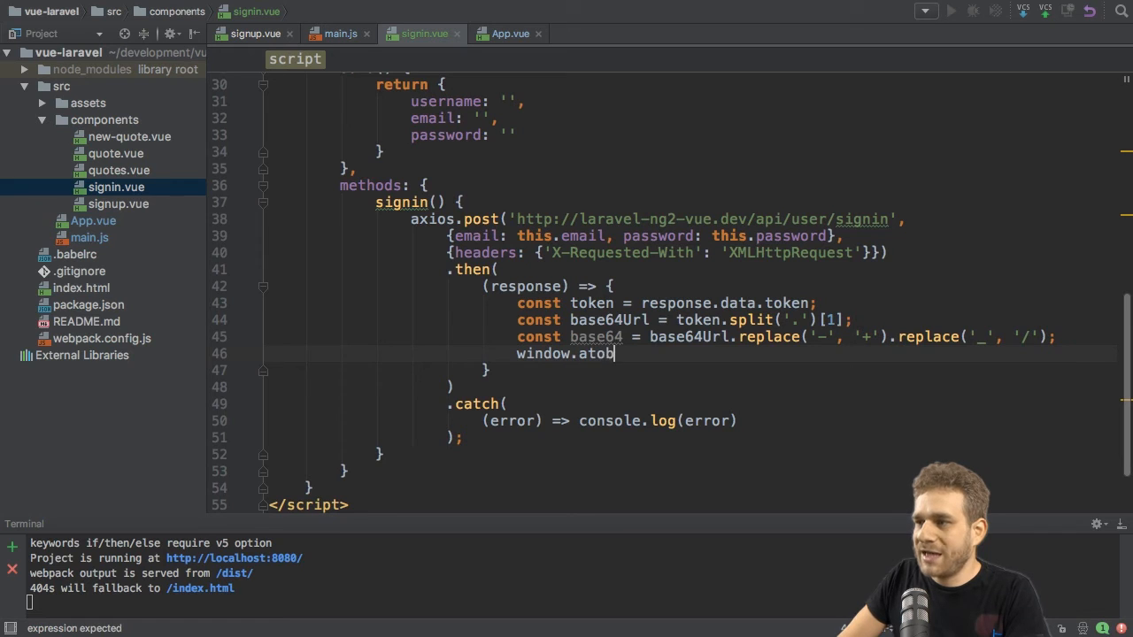
{"action": "type", "text": "();"}
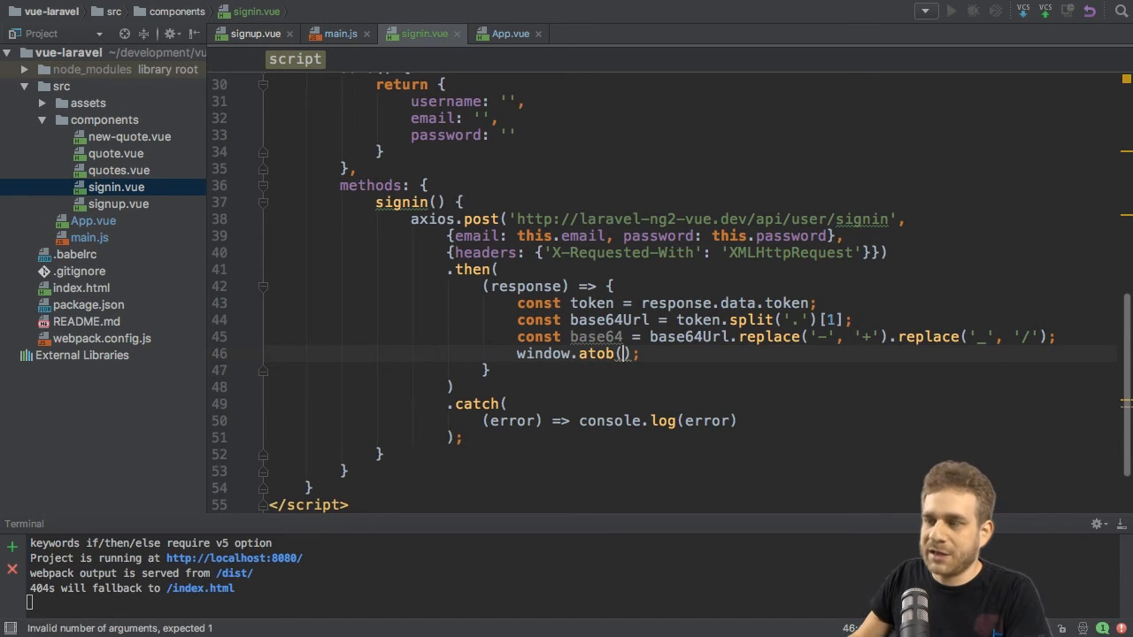
{"action": "type", "text": "base64"}
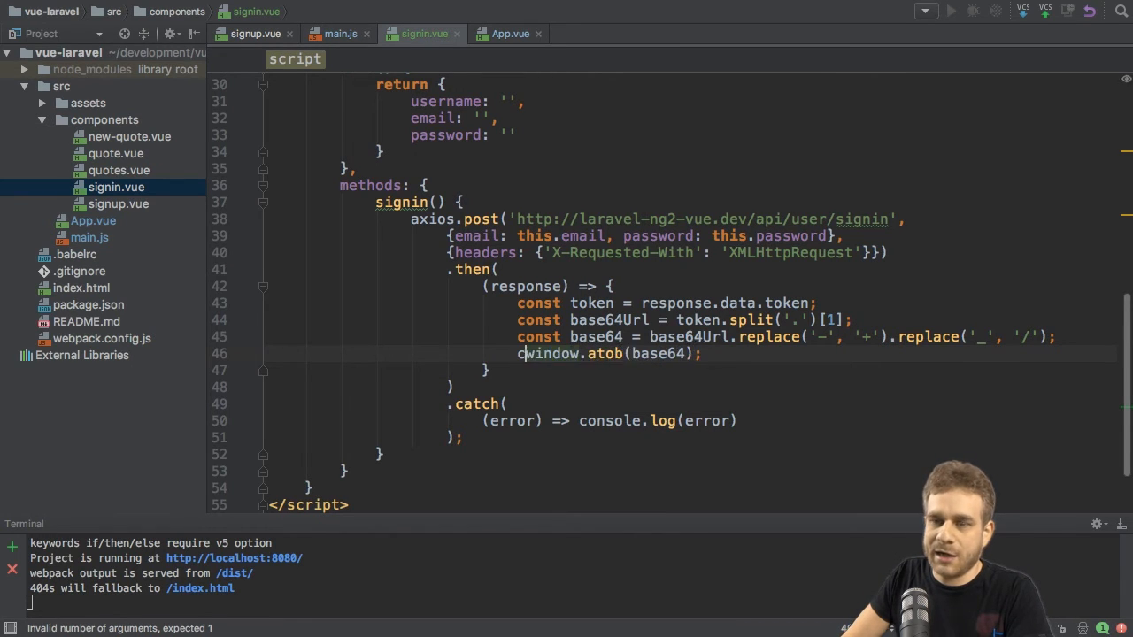
{"action": "type", "text": "onsole.log"}
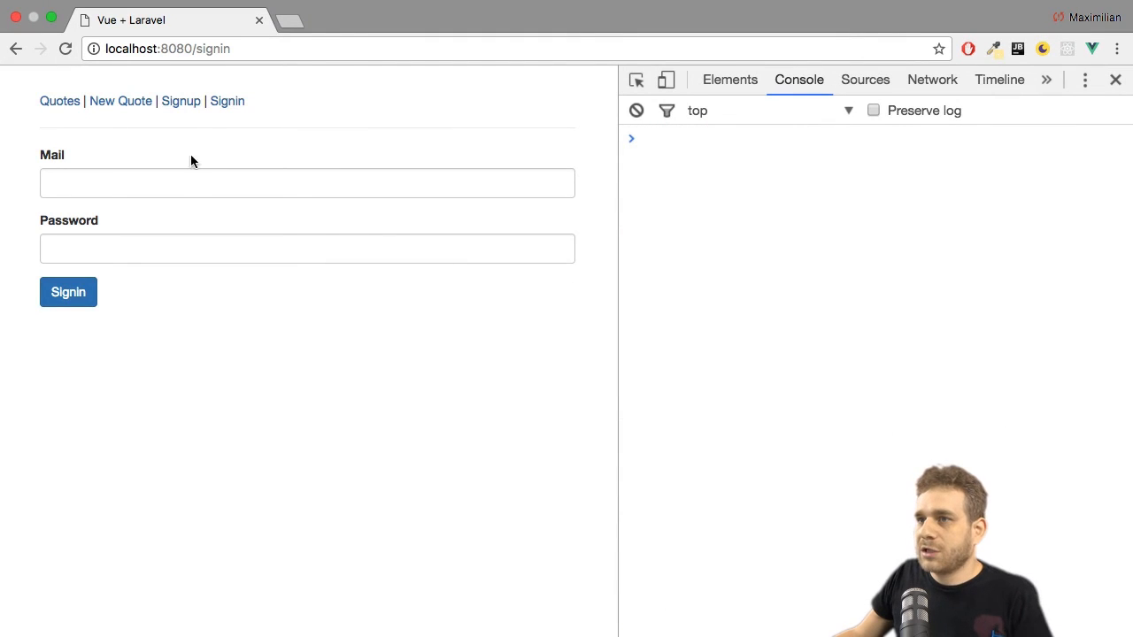
{"action": "type", "text": "test@test.com"}
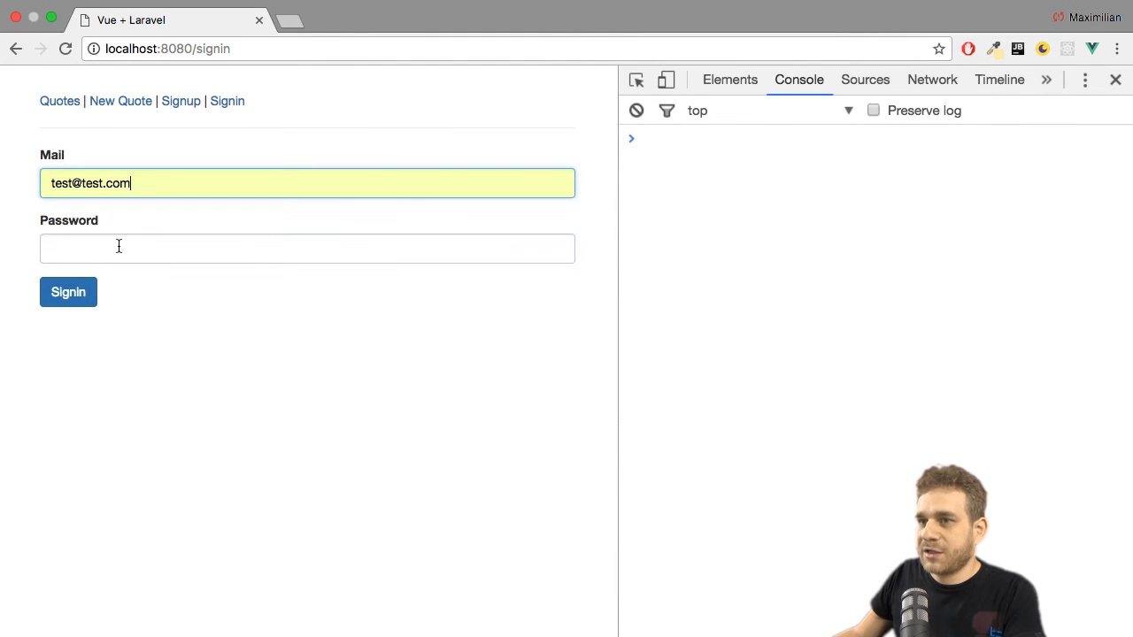
{"action": "left_click", "coordinate": [68, 292]}
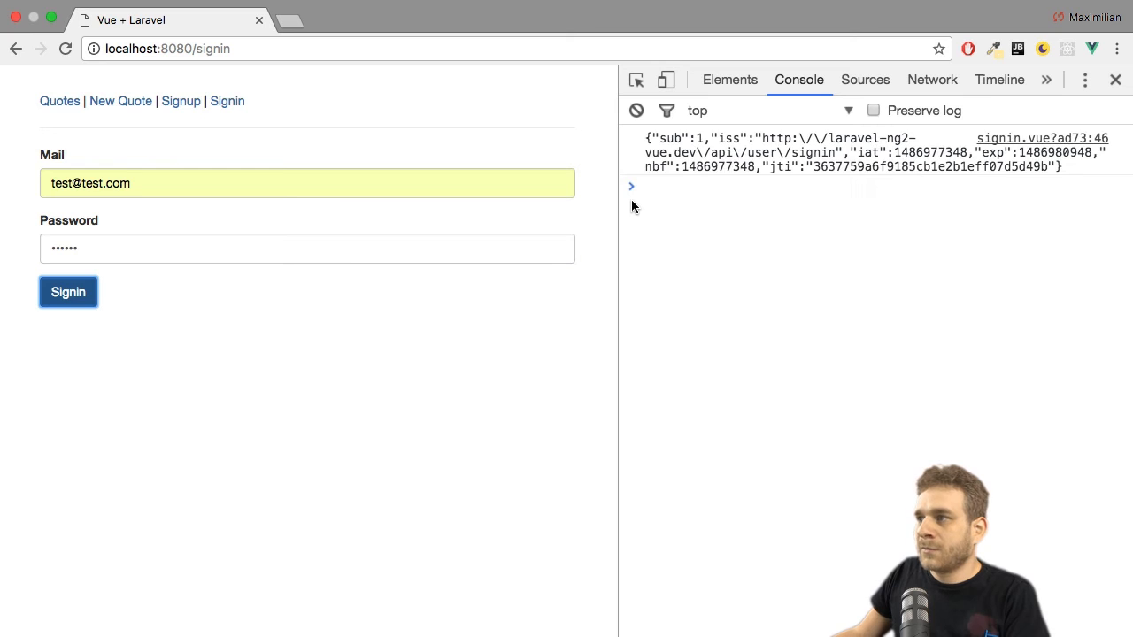
{"action": "mouse_move", "coordinate": [769, 174]}
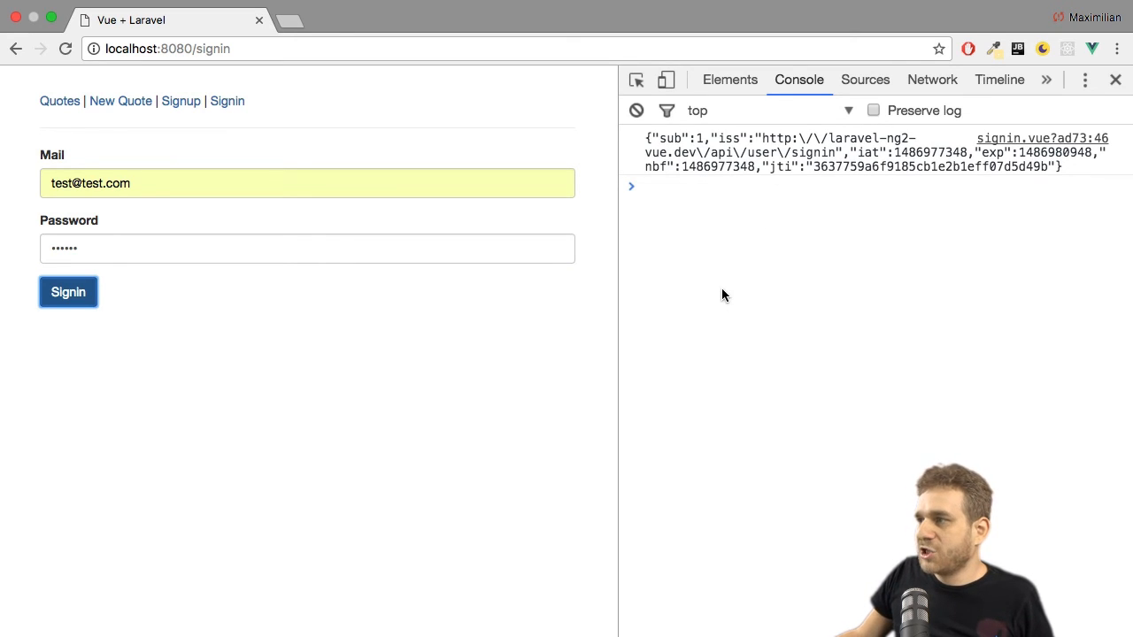
{"action": "mouse_move", "coordinate": [704, 264]}
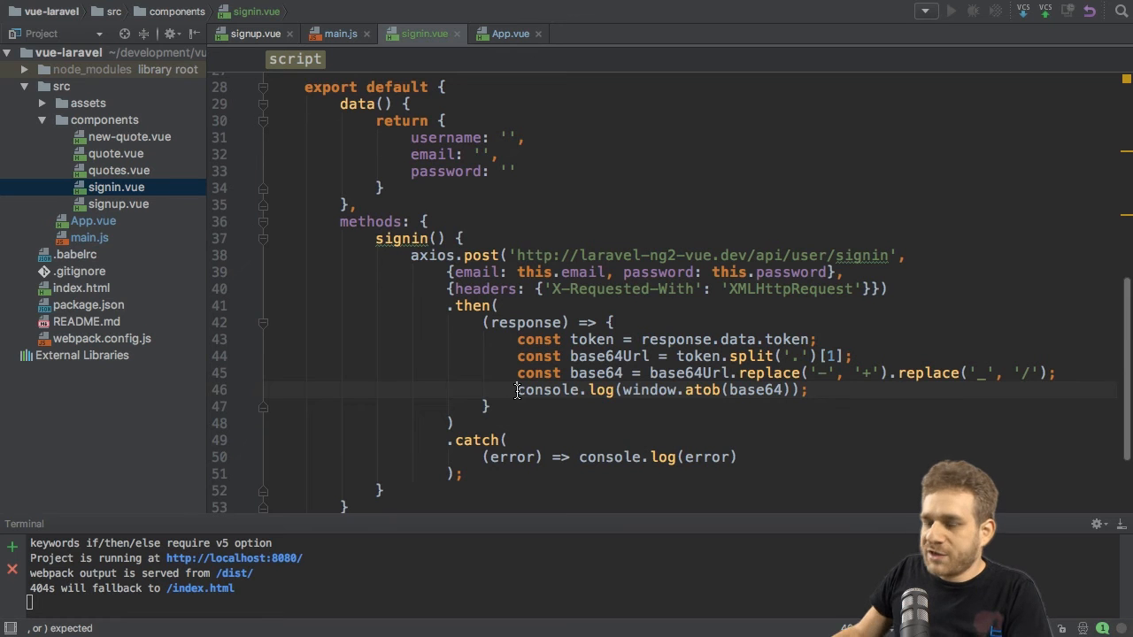
Step: Wrap the logged value as JSON.parse(window.atob(base64))
{"action": "type", "text": "JSON.parse"}
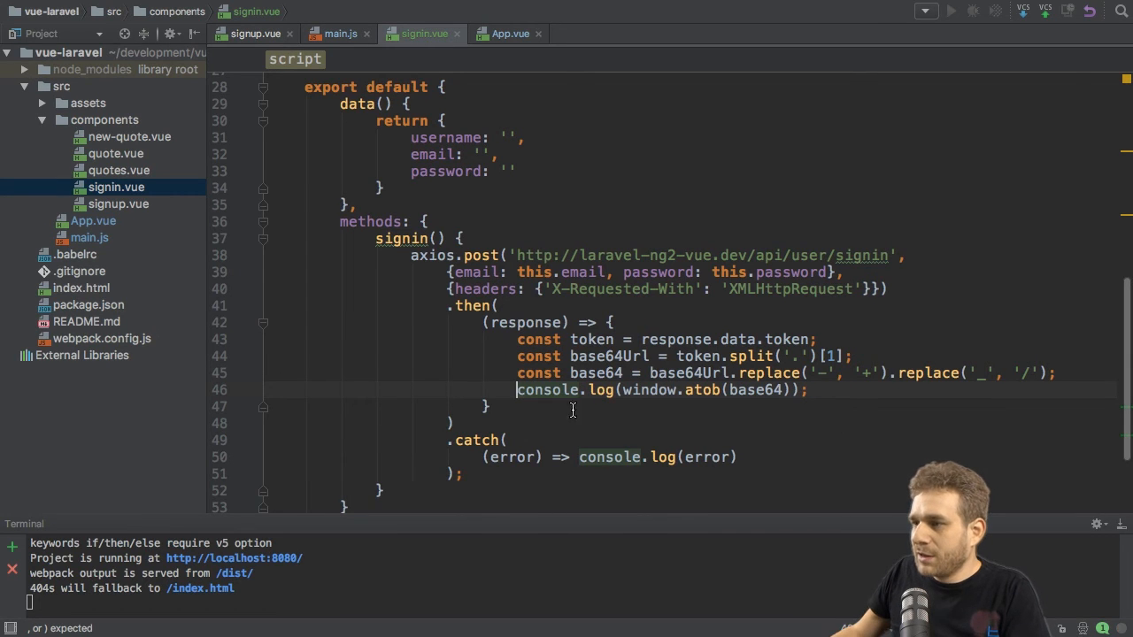
{"action": "type", "text": "JSON"}
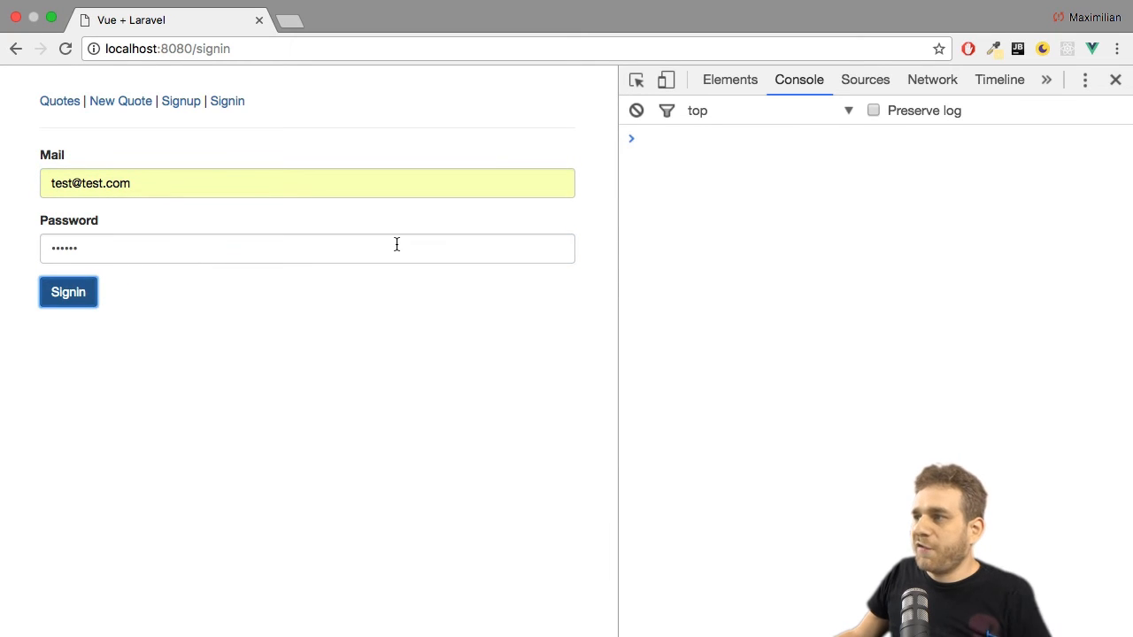
Step: Resubmit the sign-in form to see the payload logged as a parsed object
{"action": "left_click", "coordinate": [67, 292]}
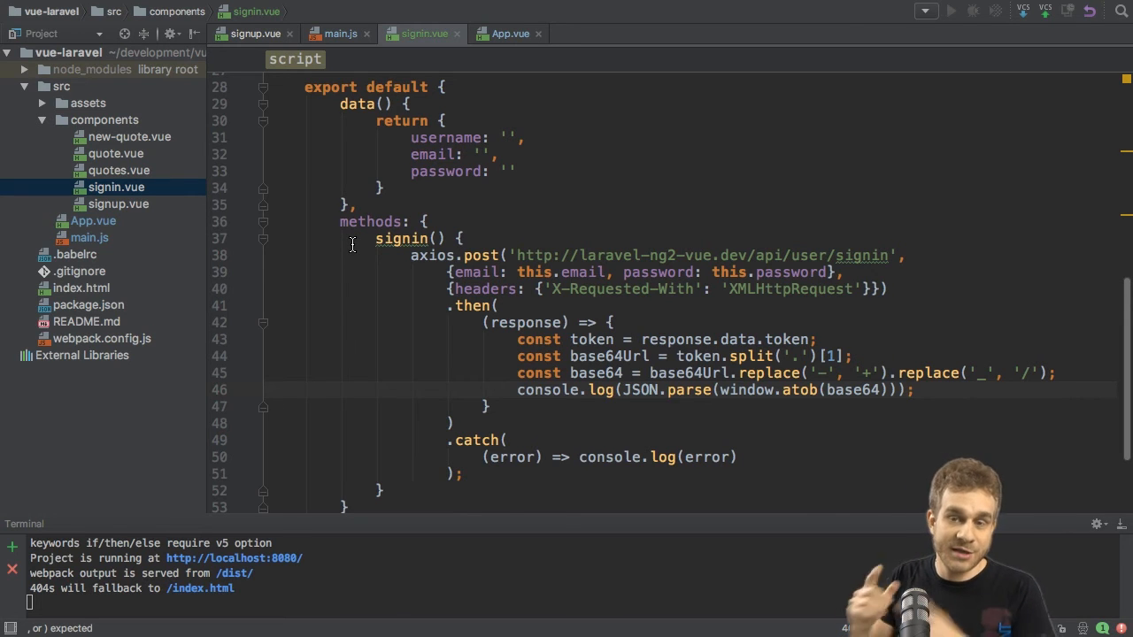
{"action": "mouse_move", "coordinate": [591, 376]}
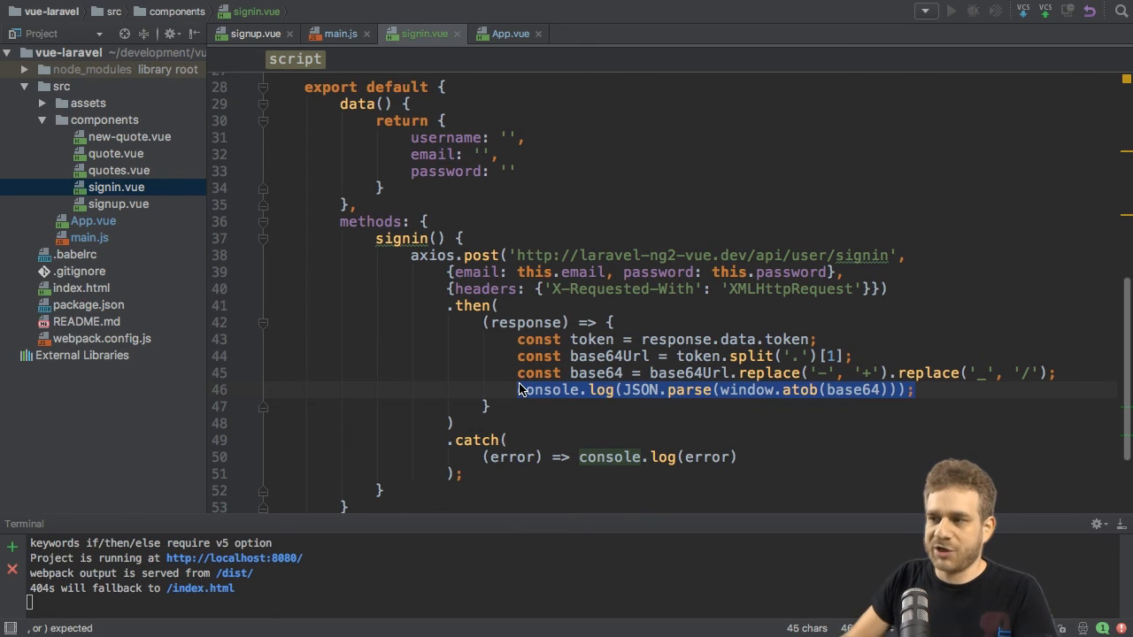
{"action": "mouse_move", "coordinate": [487, 365]}
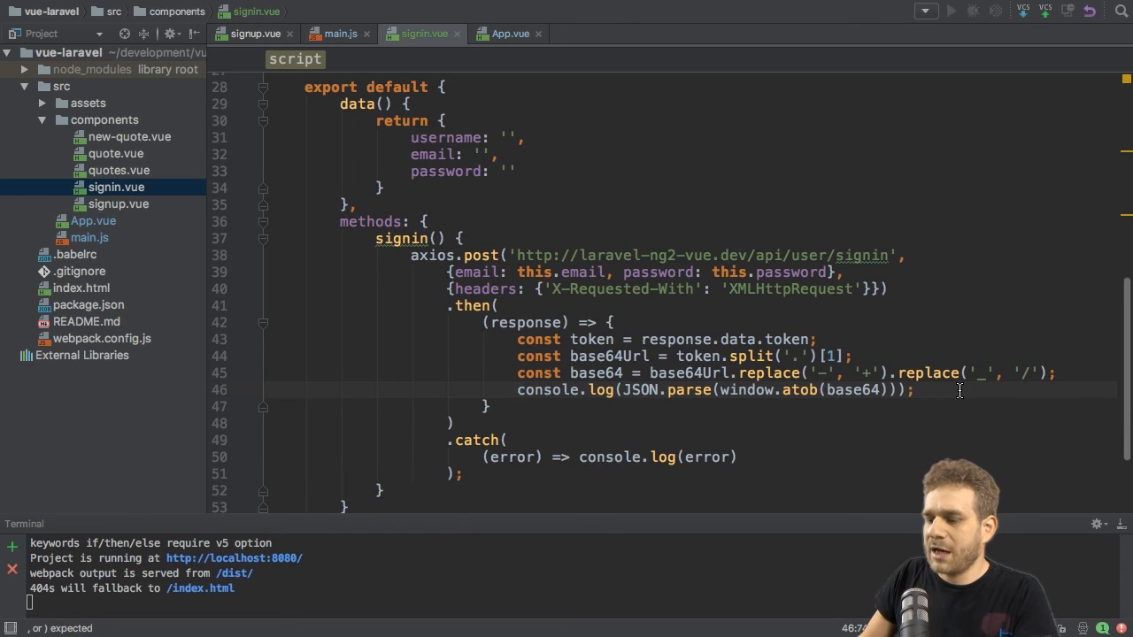
Step: Start an empty line below the JSON.parse console.log statement
{"action": "key", "text": "enter"}
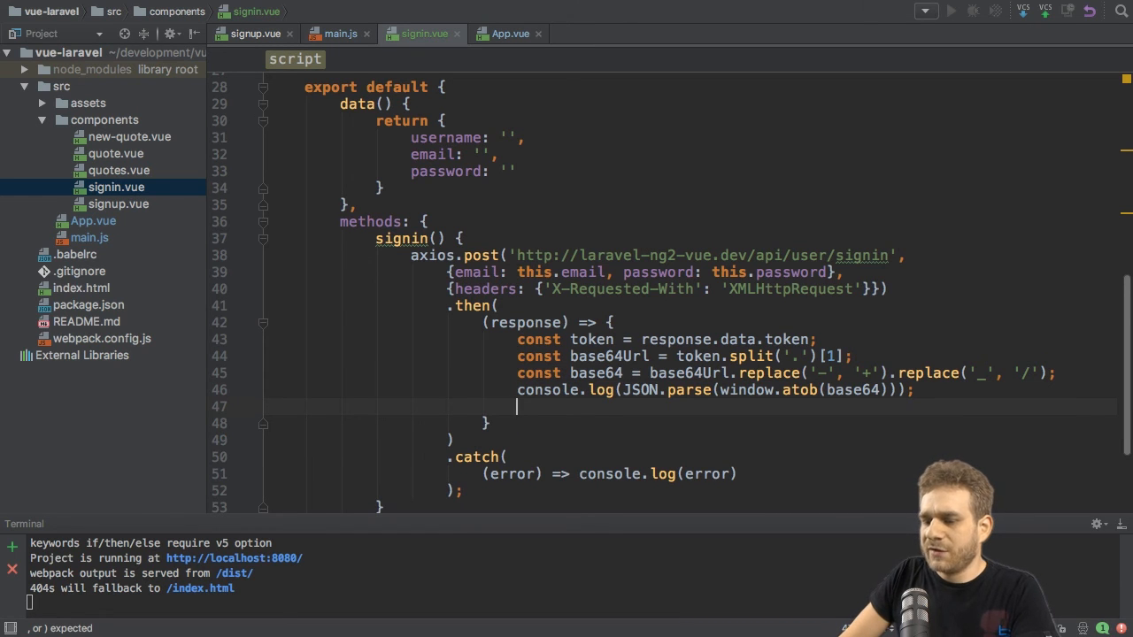
Step: Add localStorage.setItem('token', token); to store the raw token
{"action": "type", "text": "localStorage.setItem("}
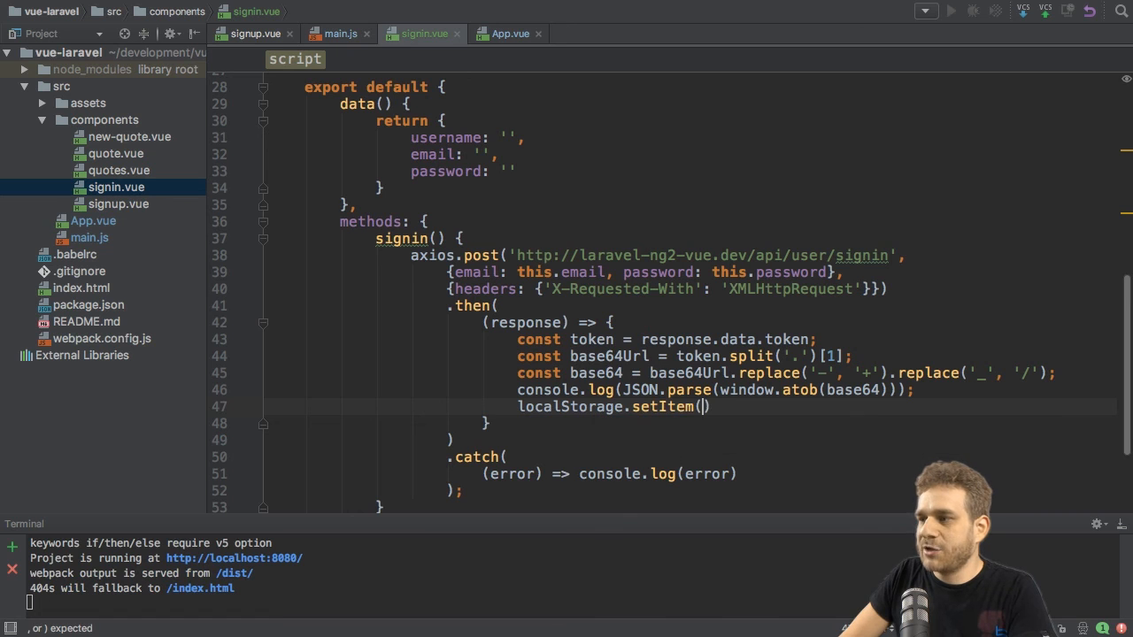
{"action": "type", "text": "'token'"}
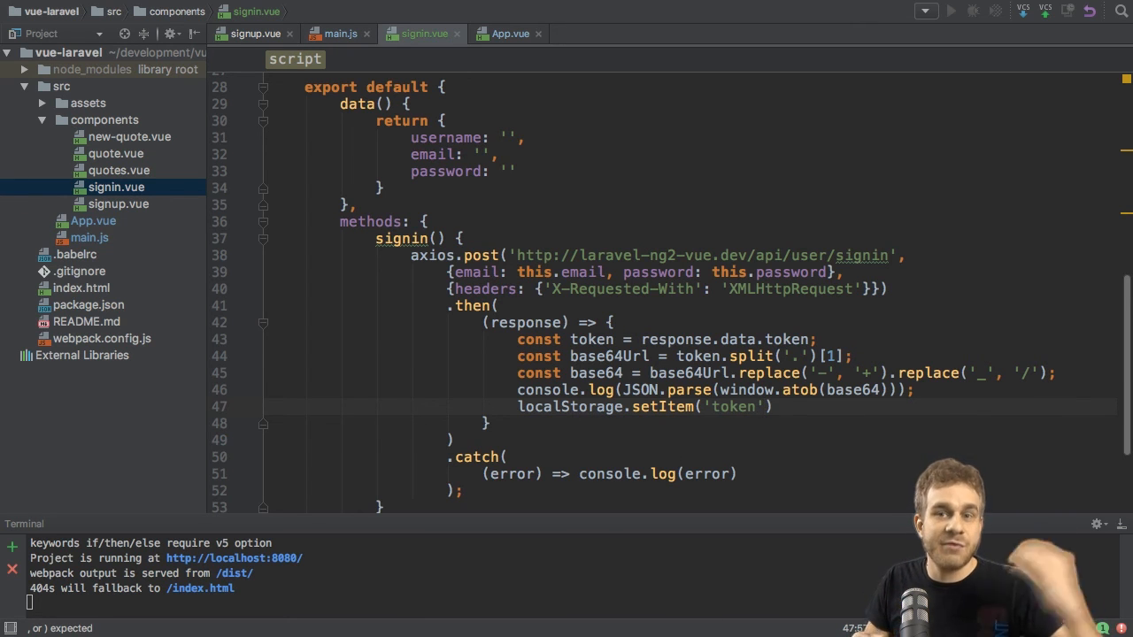
{"action": "type", "text": ","}
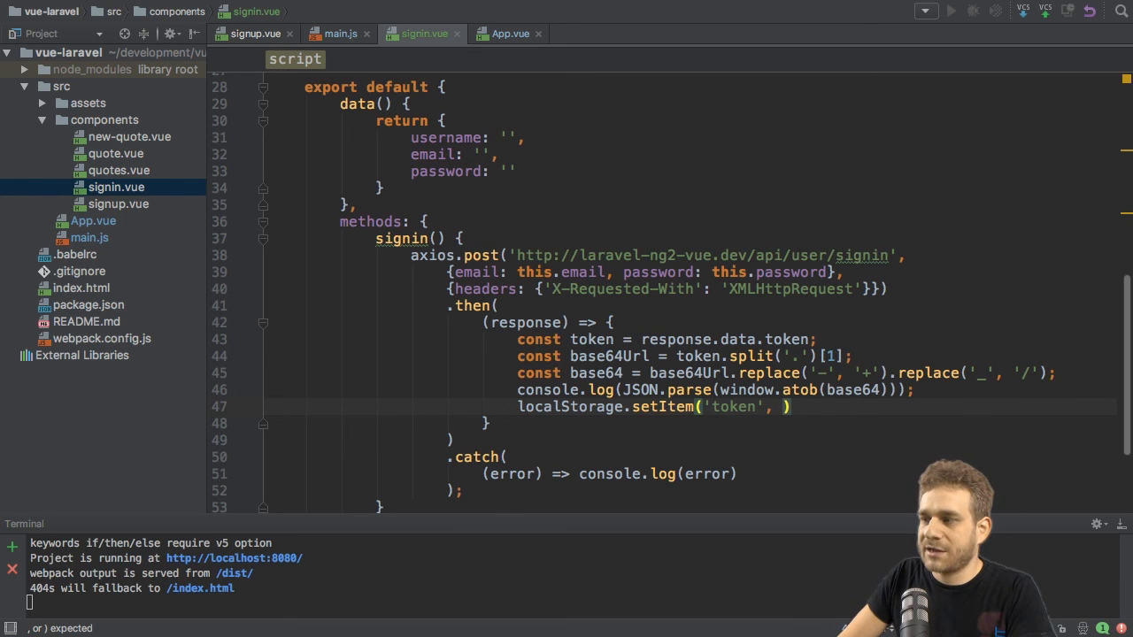
{"action": "type", "text": "token"}
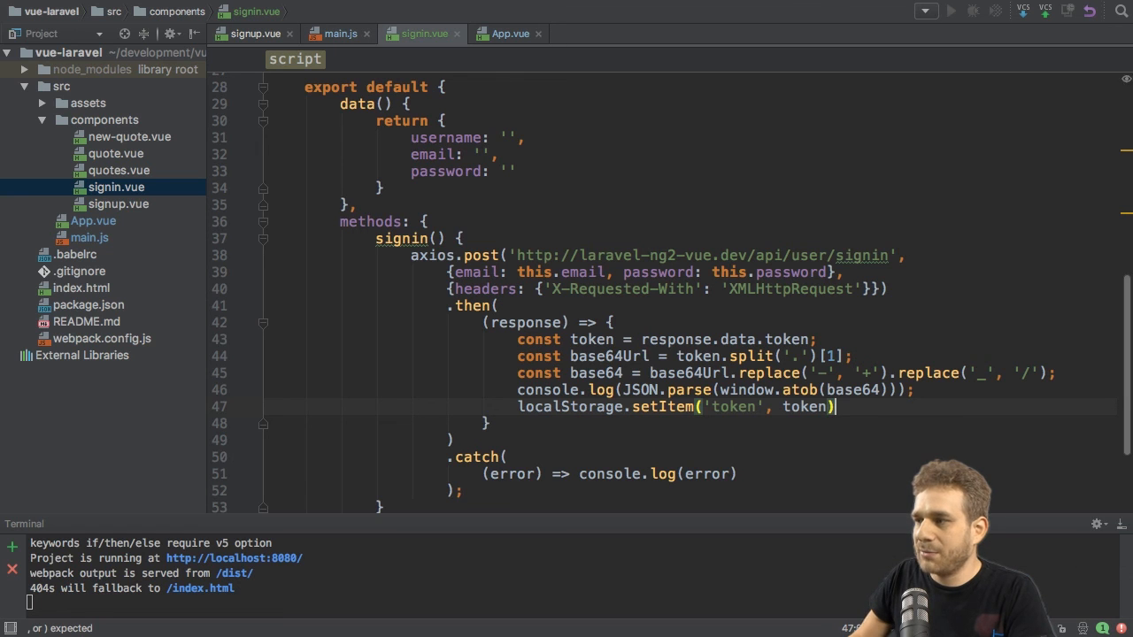
{"action": "type", "text": ";"}
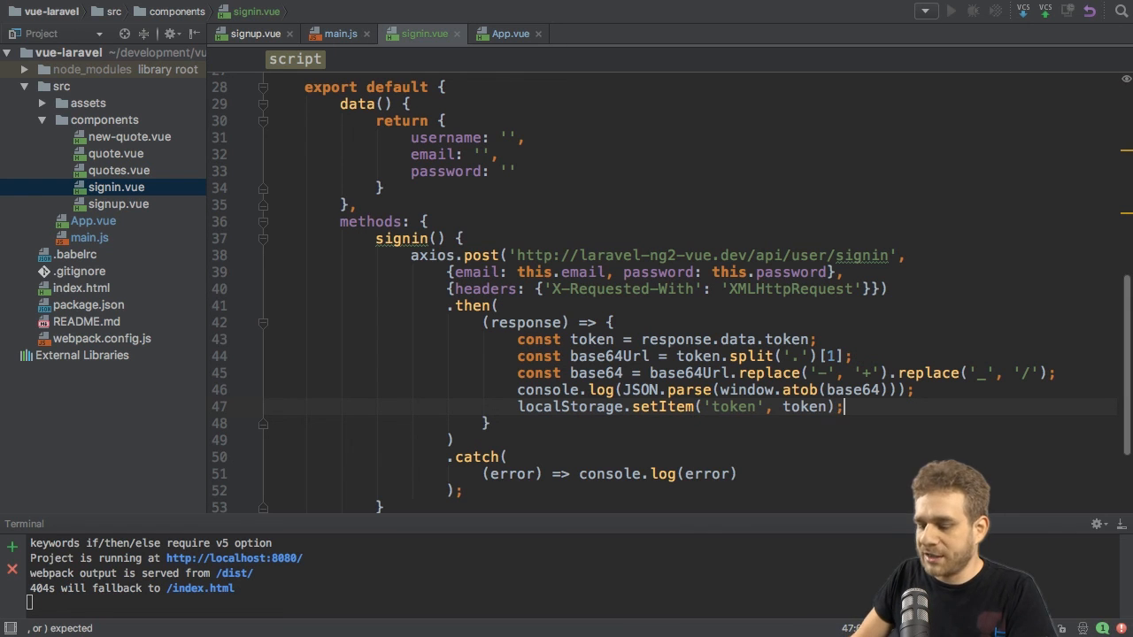